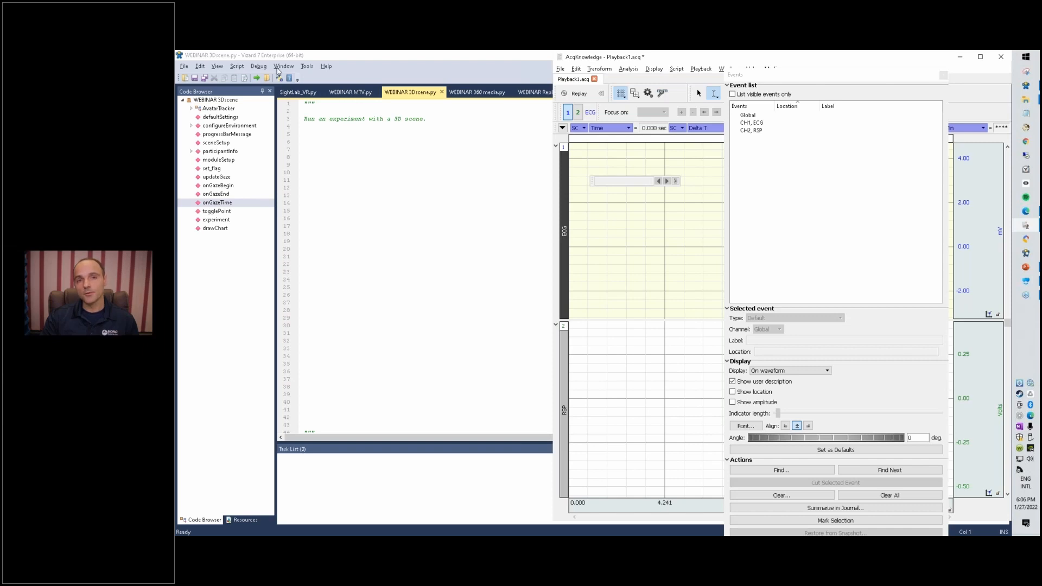
mouse_move(681, 112)
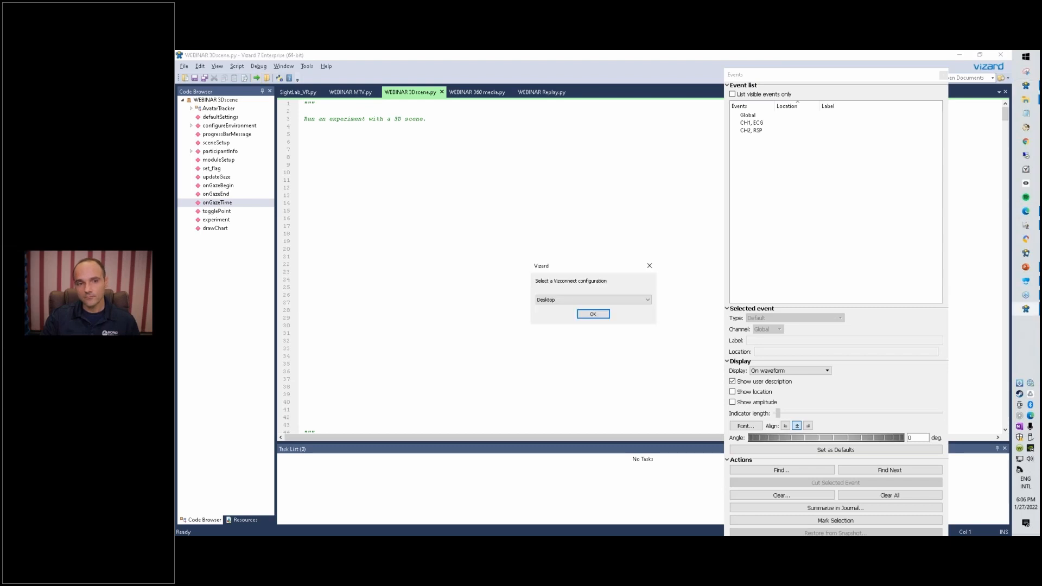
Choose HP Omnicept from the Vizconnect configuration list in the startup prompt
left_click(592, 299)
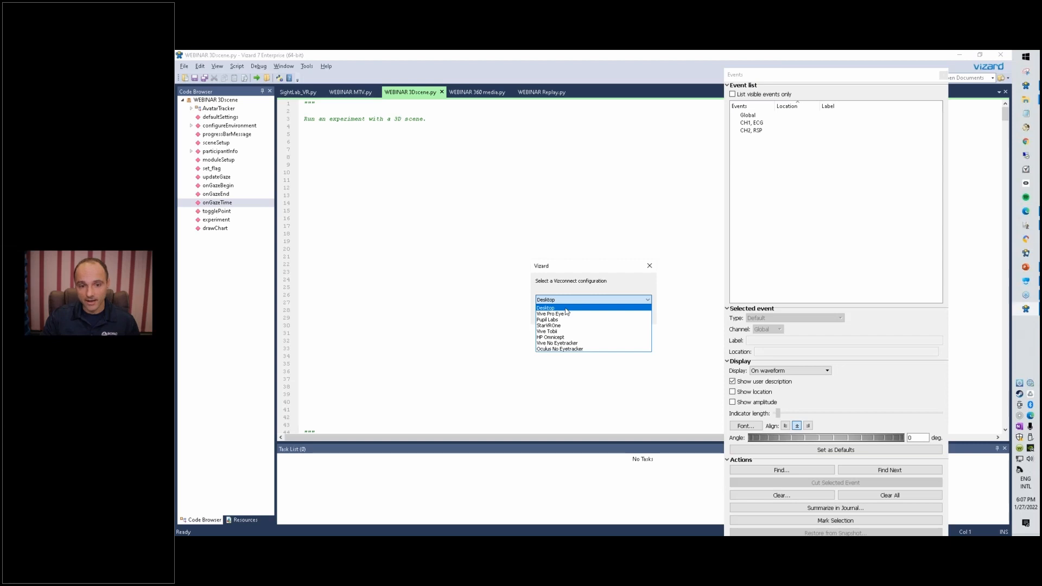
left_click(550, 337)
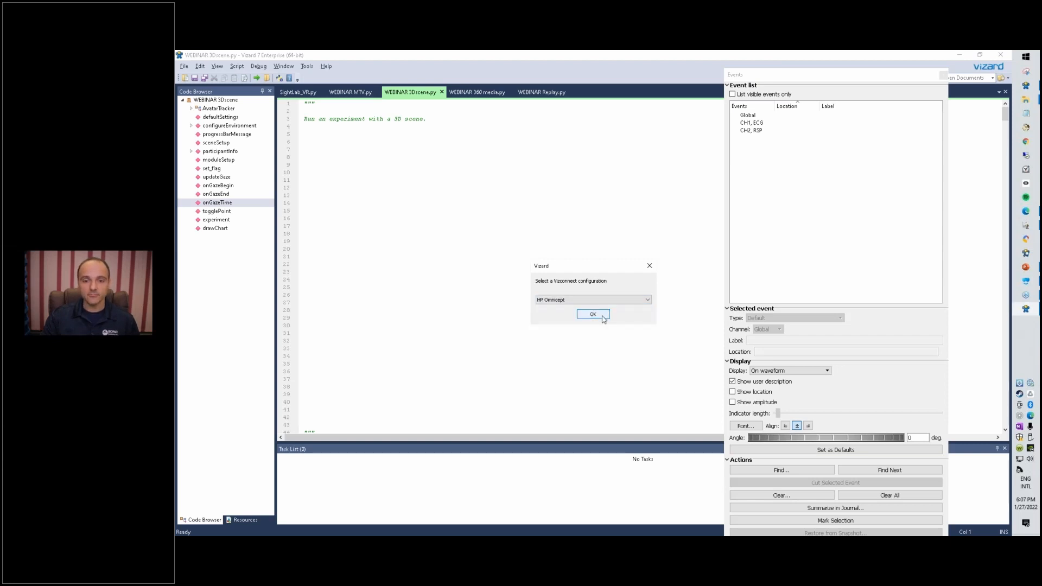
Confirm HP Omnicept, enable Screen Record, keep Fixation Time 1.00 and set completescene.osgb as the environment
left_click(592, 314)
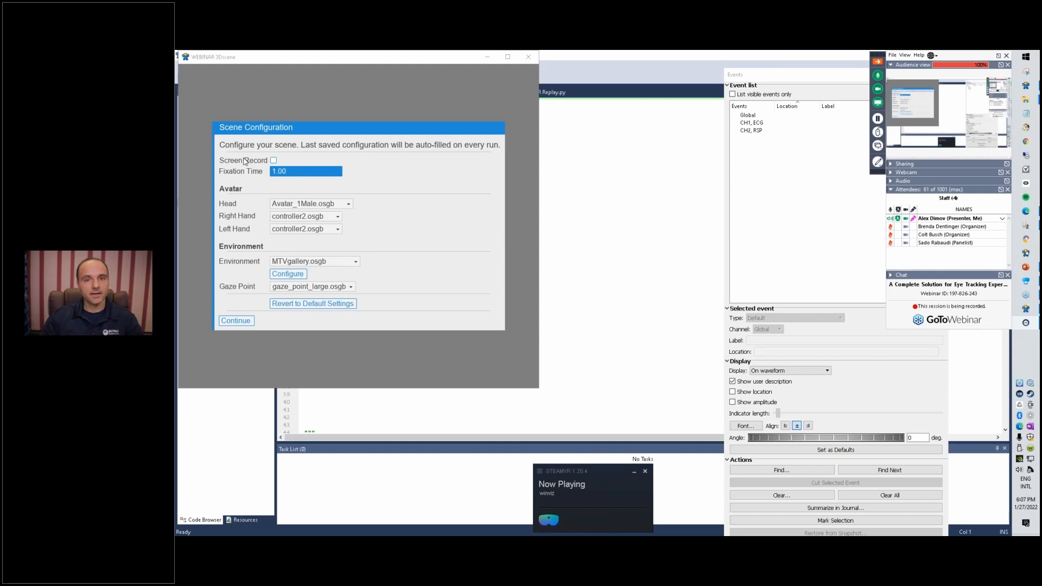
mouse_move(276, 157)
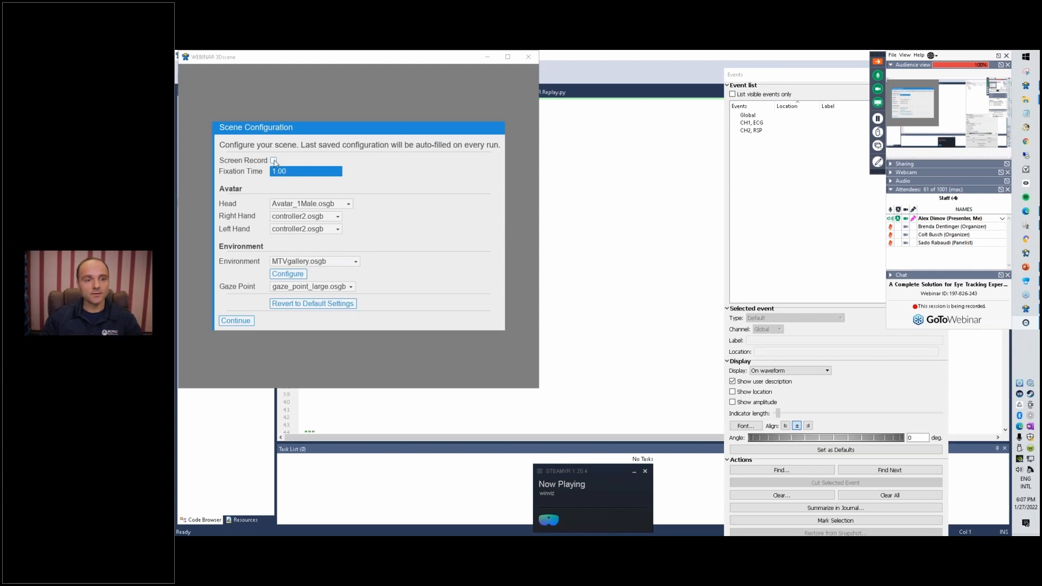
left_click(273, 160)
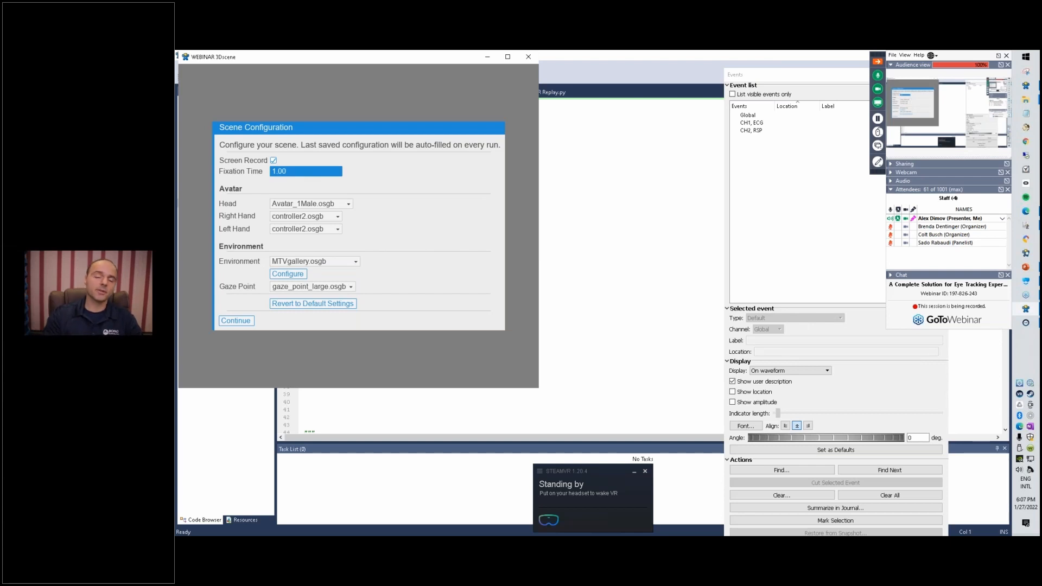
type("0.23")
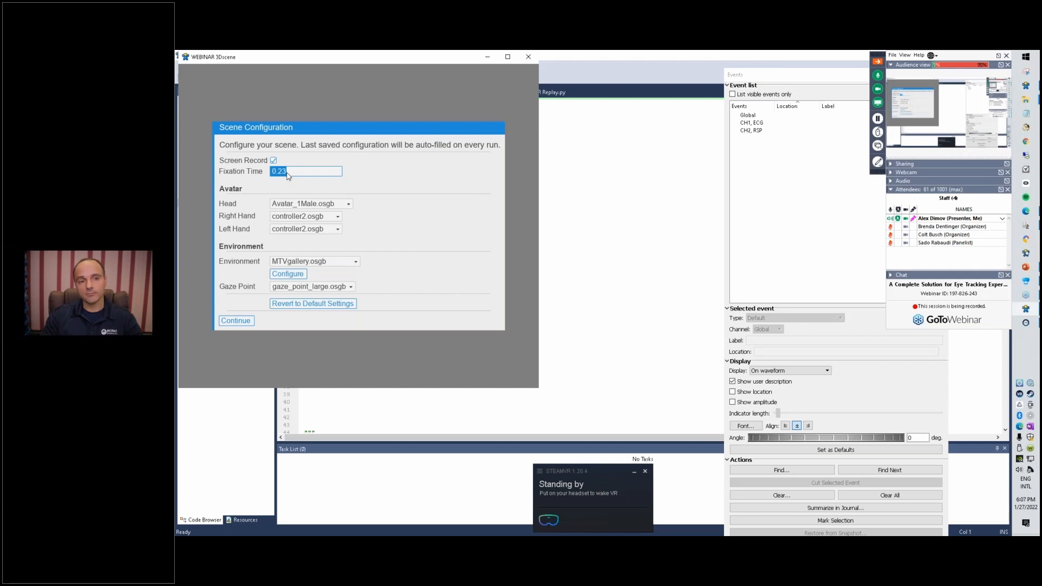
type("1.00")
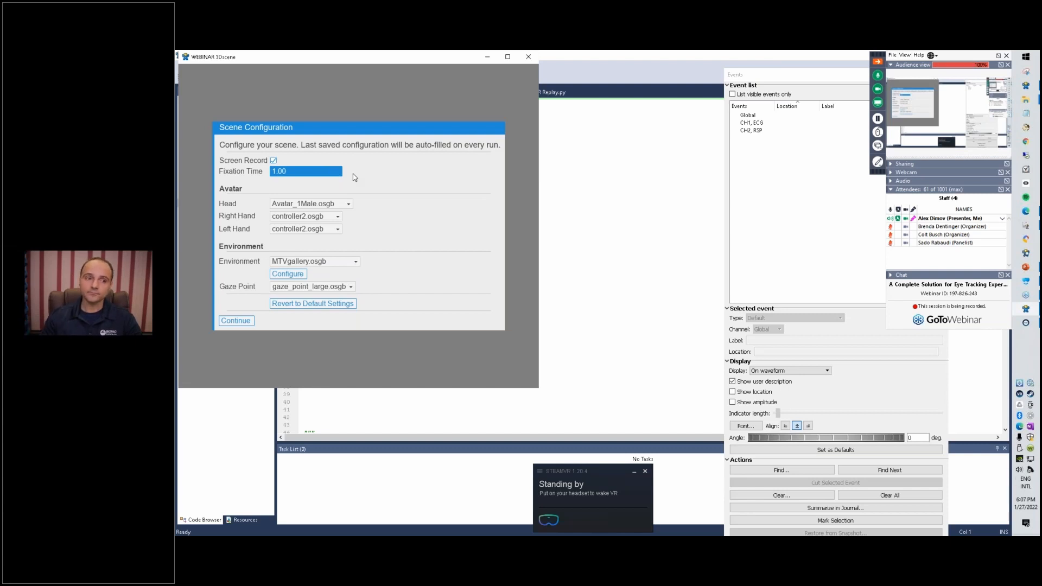
mouse_move(292, 87)
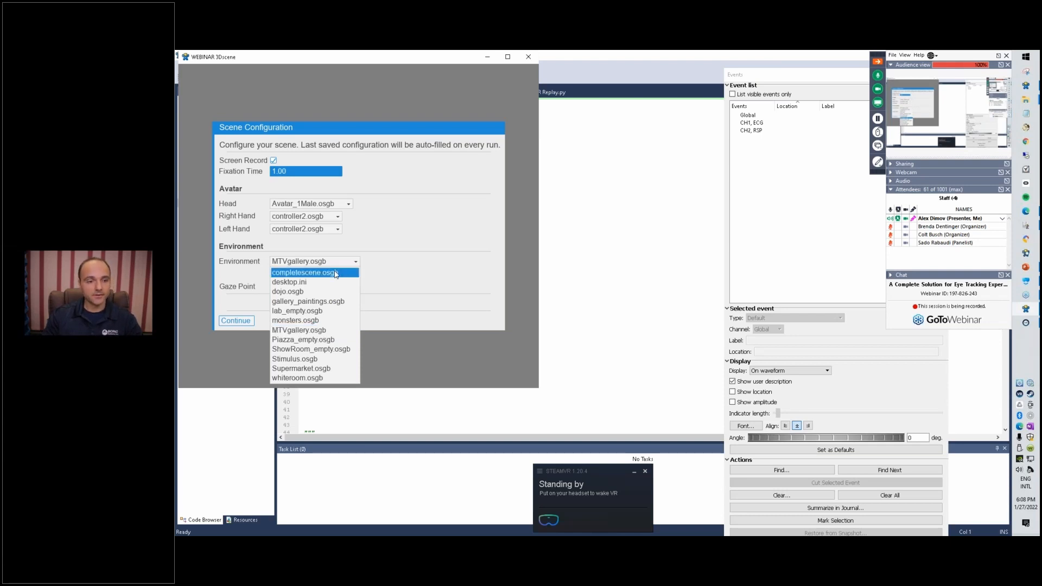
left_click(303, 273)
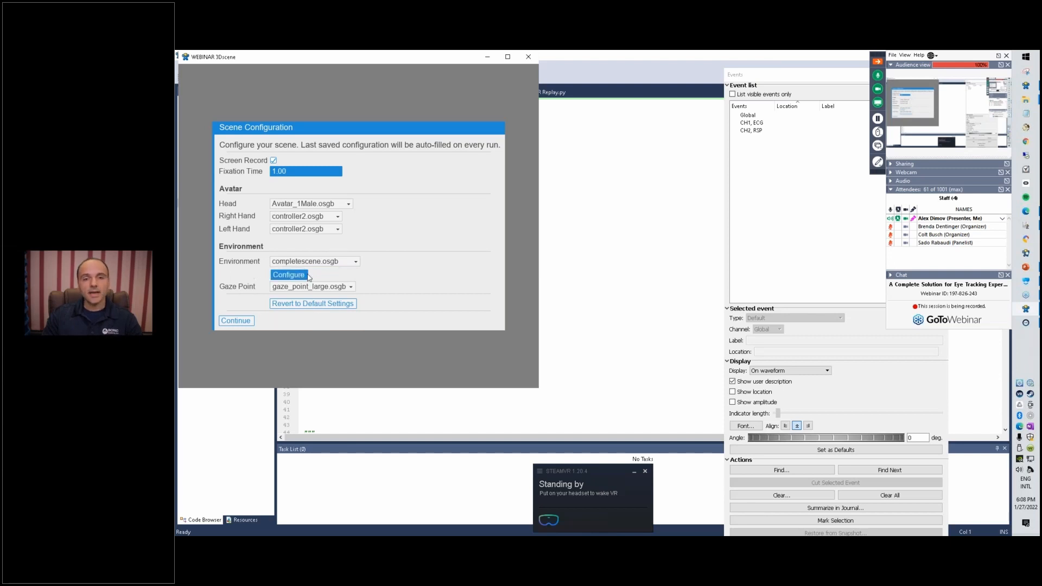
left_click(288, 274)
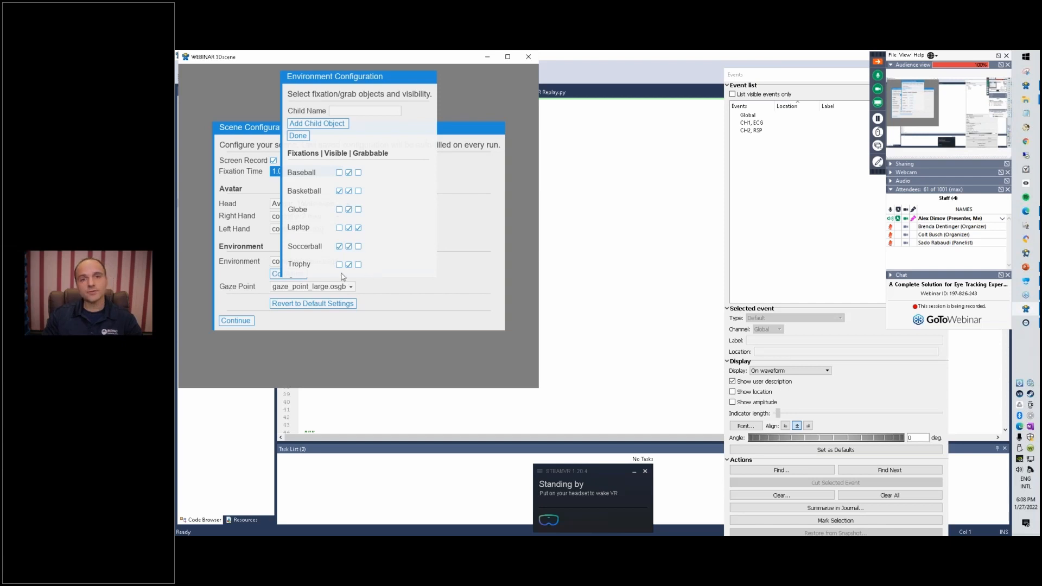
left_click(349, 172)
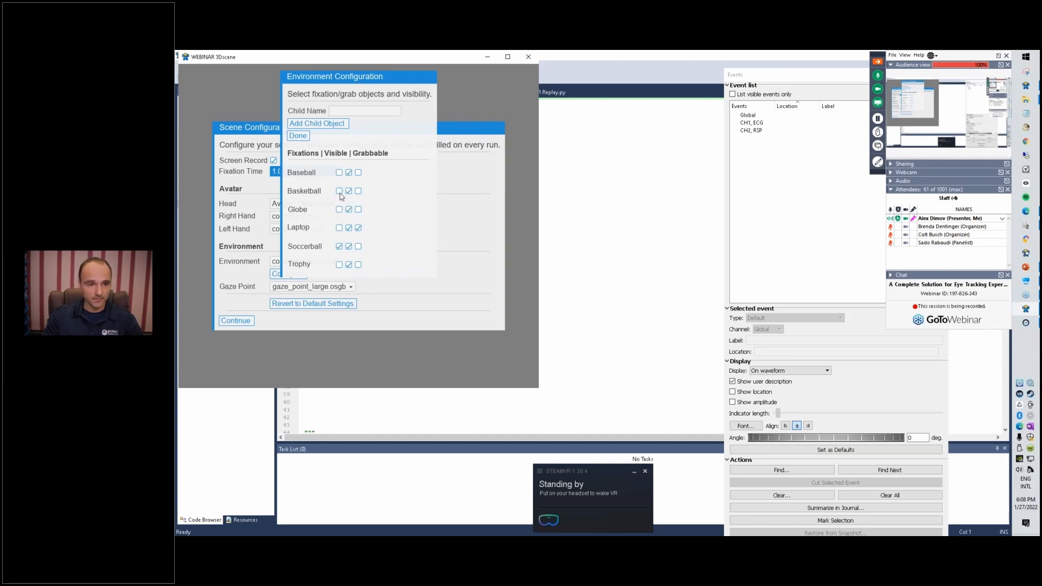
left_click(338, 190)
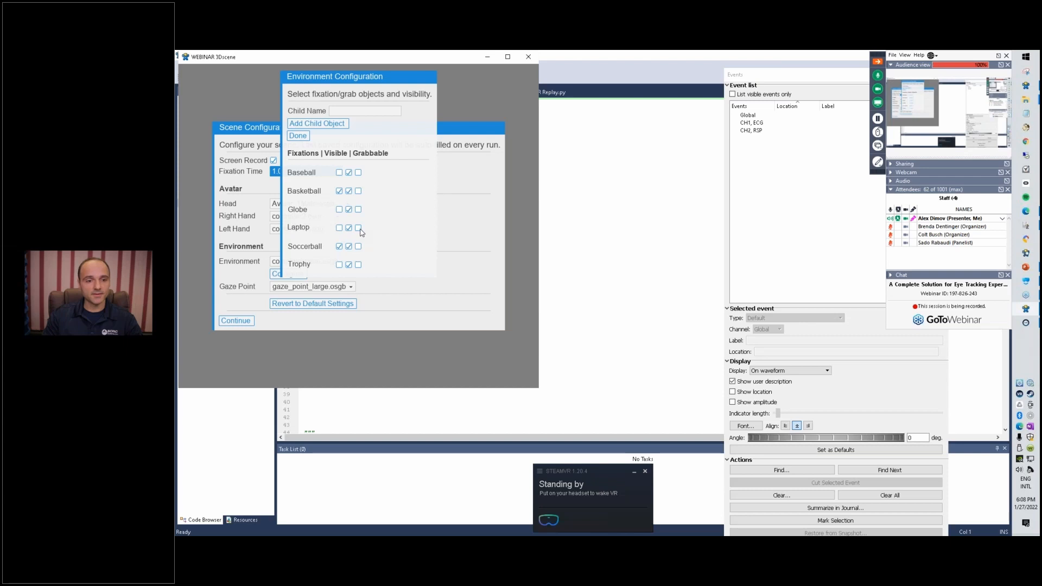
left_click(358, 227)
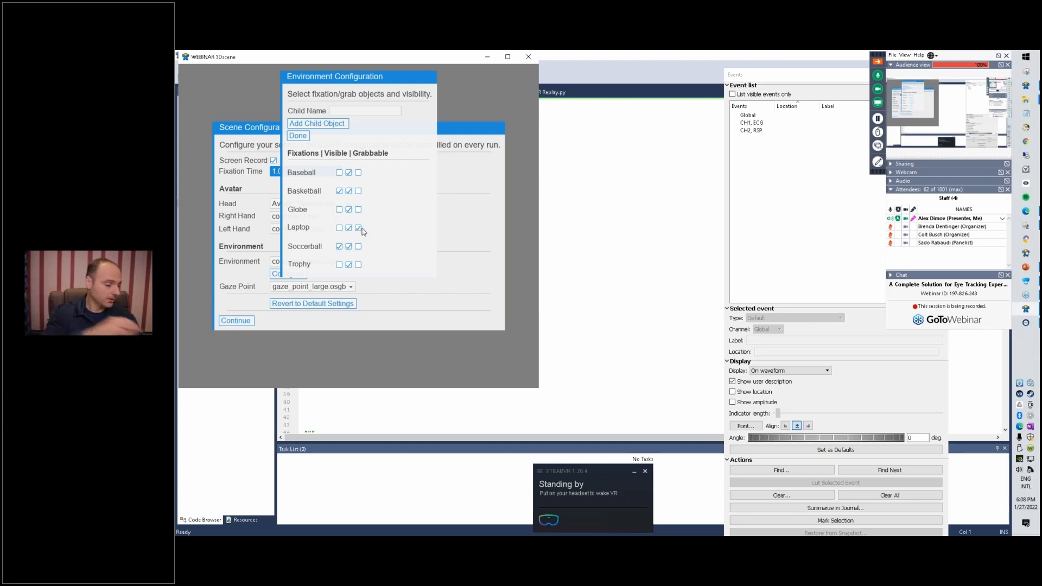
left_click(359, 227)
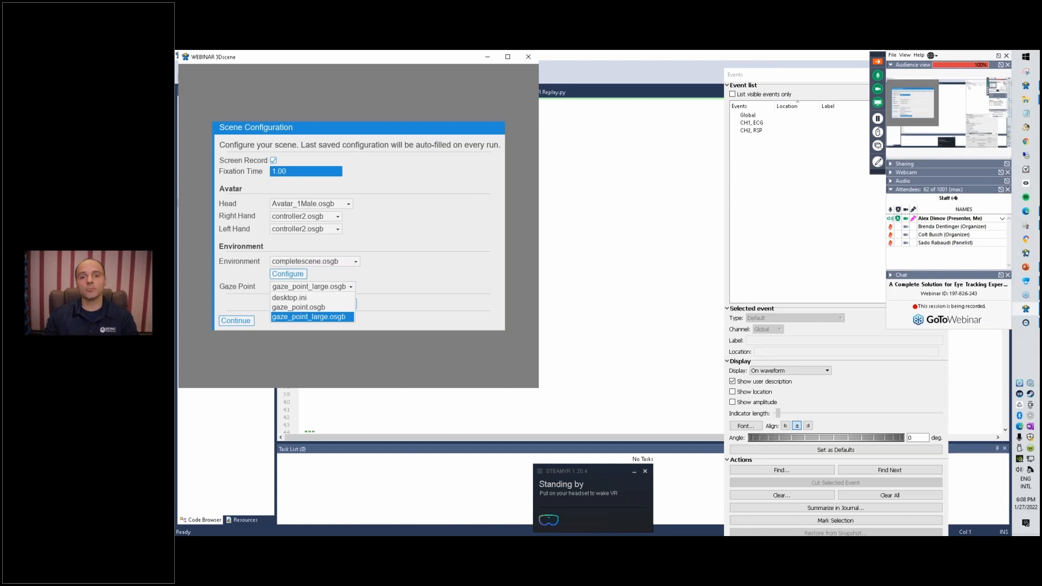
Keep gaze_point_large.osgb as the gaze point and continue past the scene settings
left_click(310, 317)
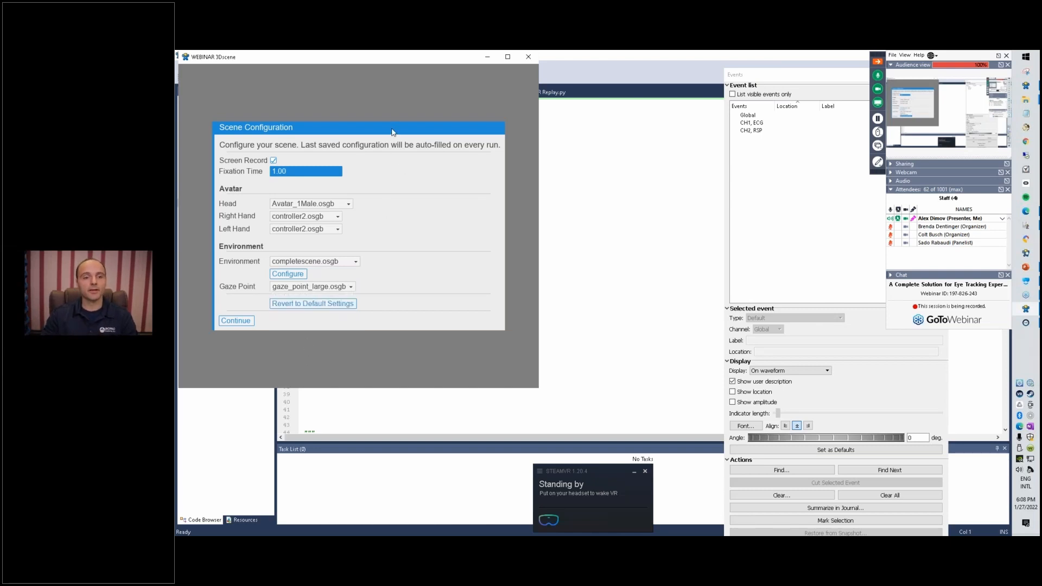
left_click(235, 320)
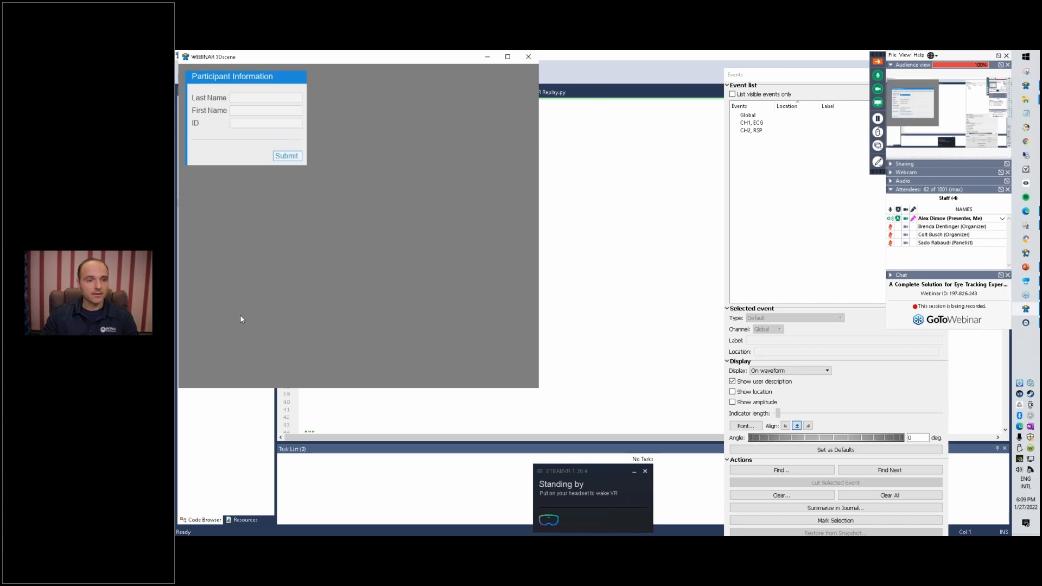
Enter participant name Alex and ID 3333, then submit the participant details
left_click(266, 98)
type("Dimov")
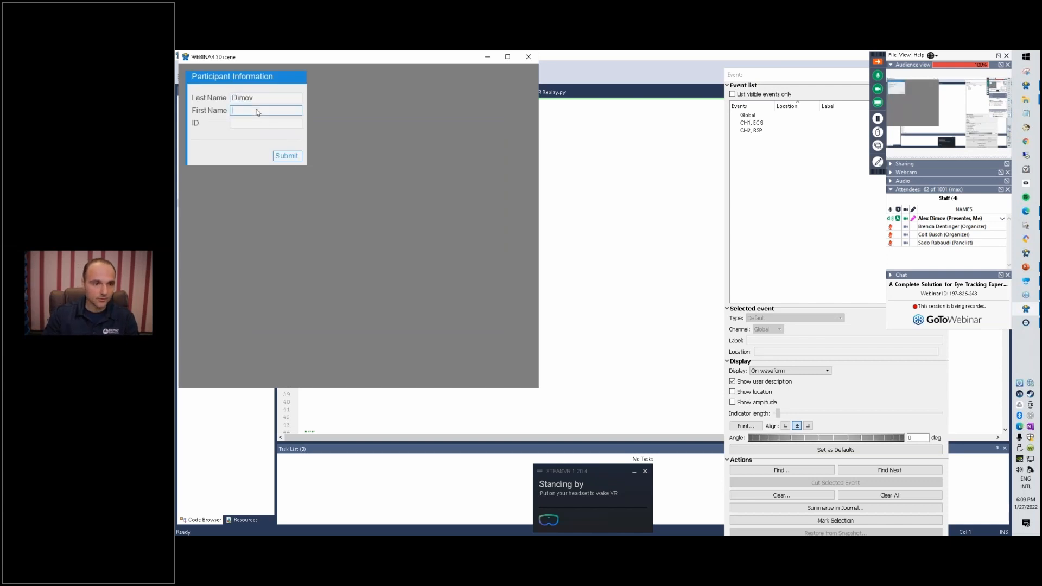
type("Alex")
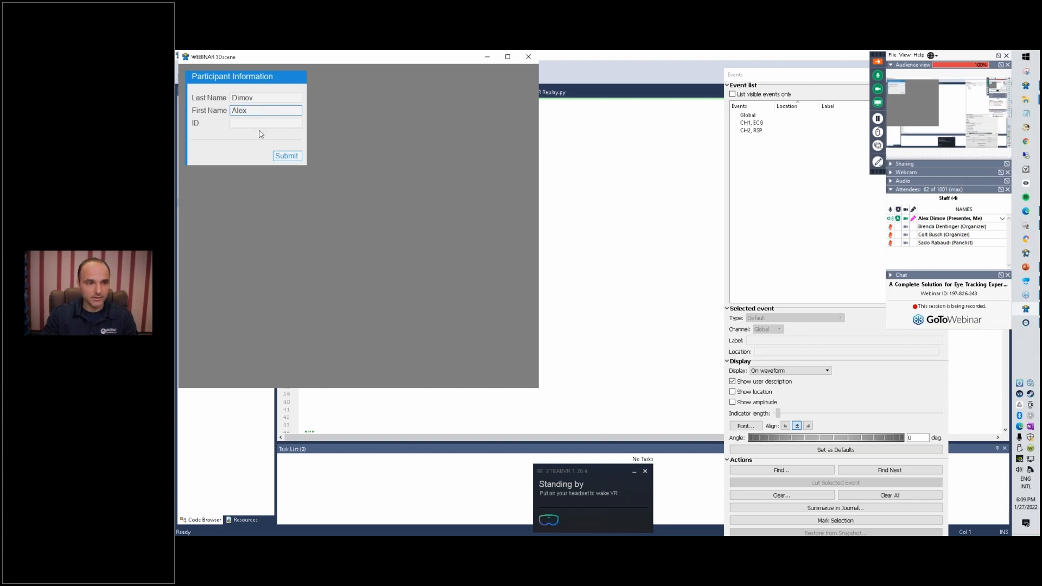
type("3333")
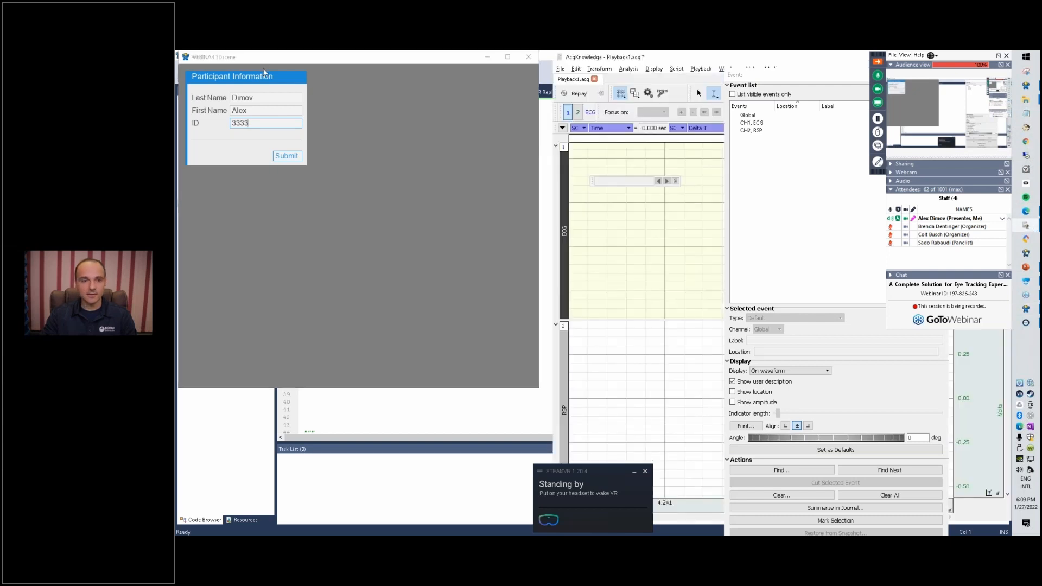
left_click(286, 156)
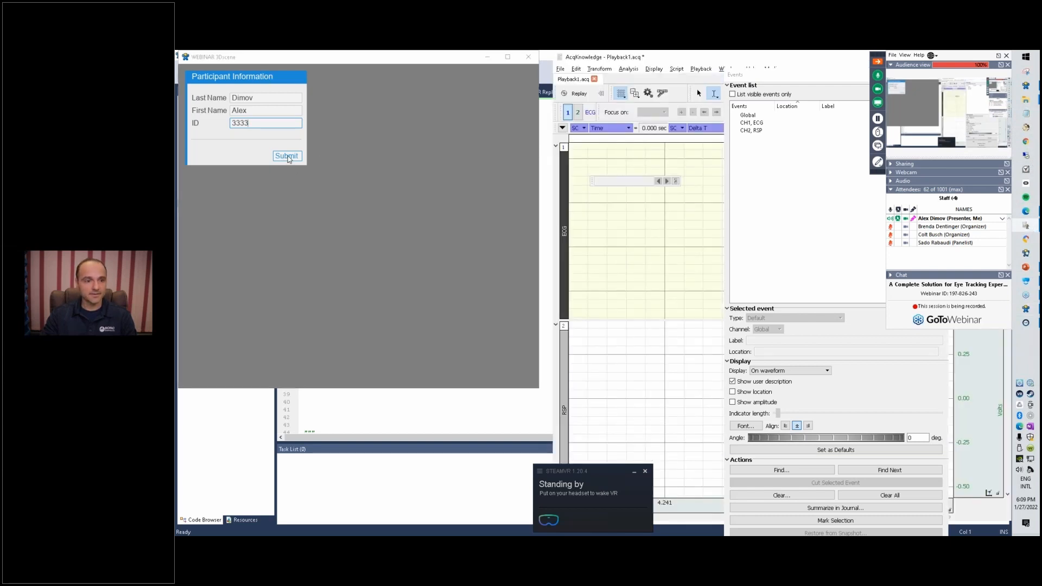
left_click(286, 155)
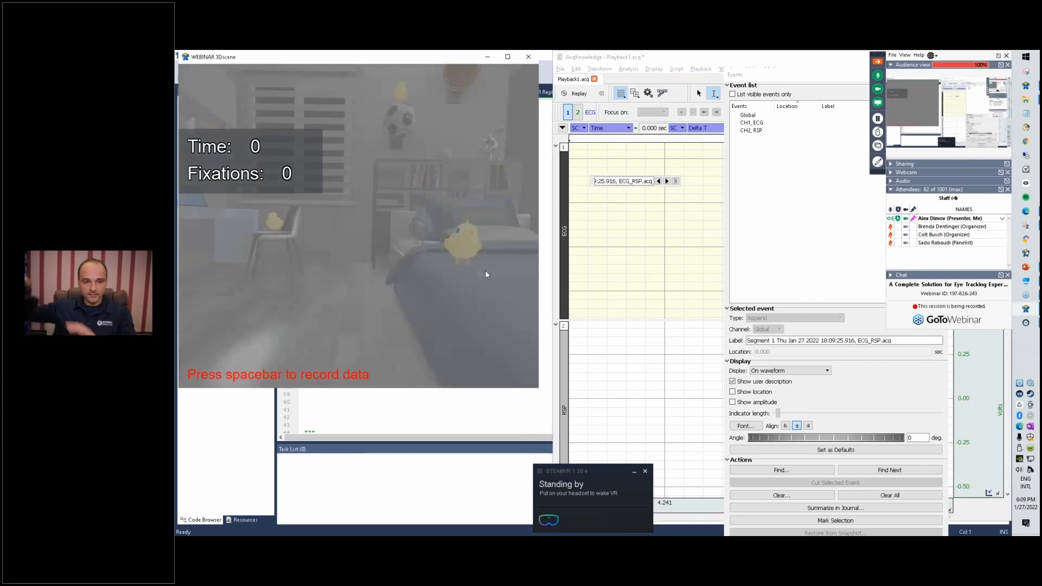
Begin recording gaze data in the running 3D room scene with Spacebar
key("space")
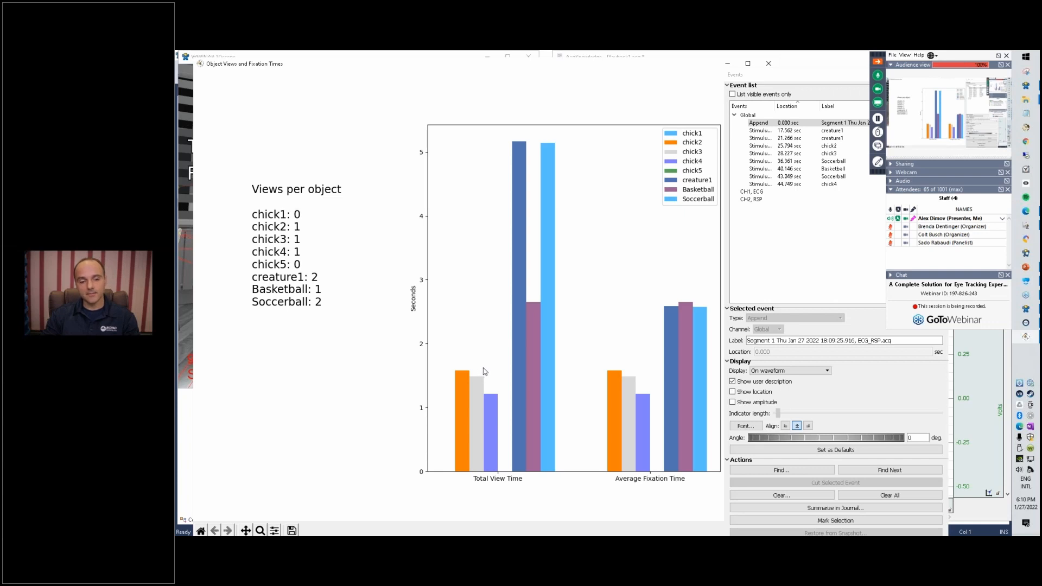
mouse_move(623, 281)
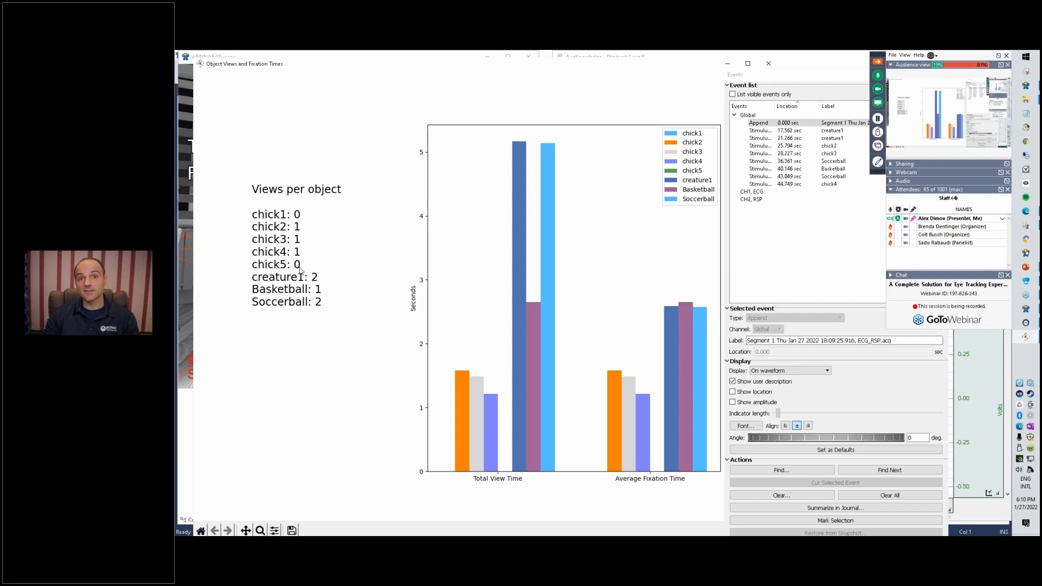
mouse_move(605, 74)
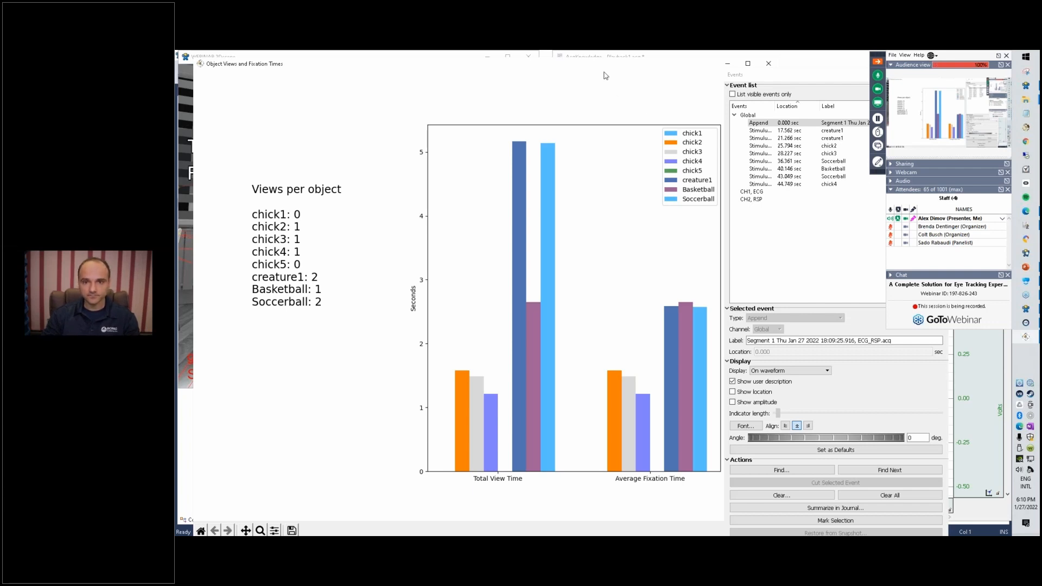
mouse_move(539, 79)
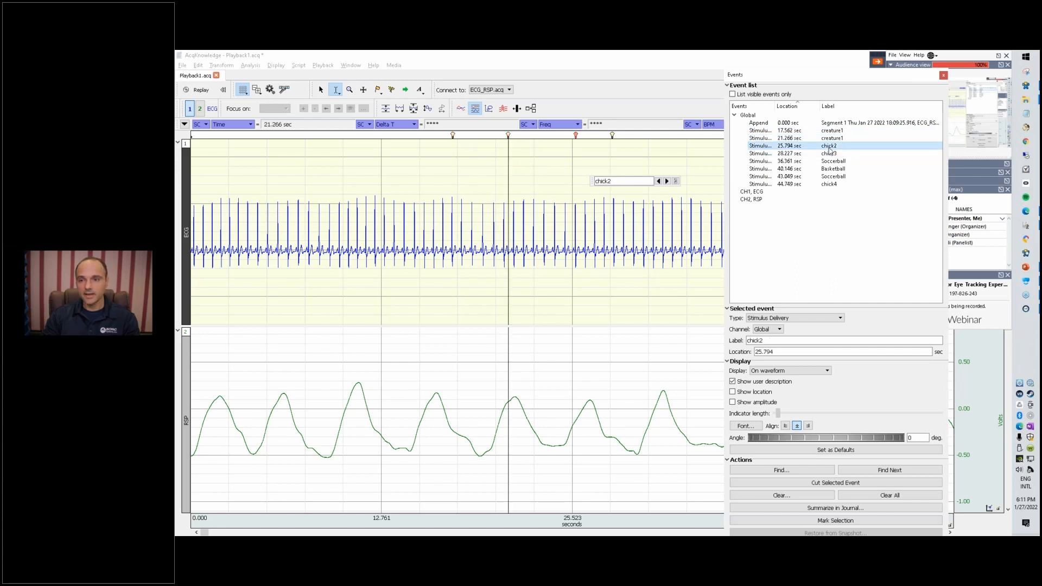
Select the chick2 stimulus event and bring up the Media Setup dialog
left_click(833, 161)
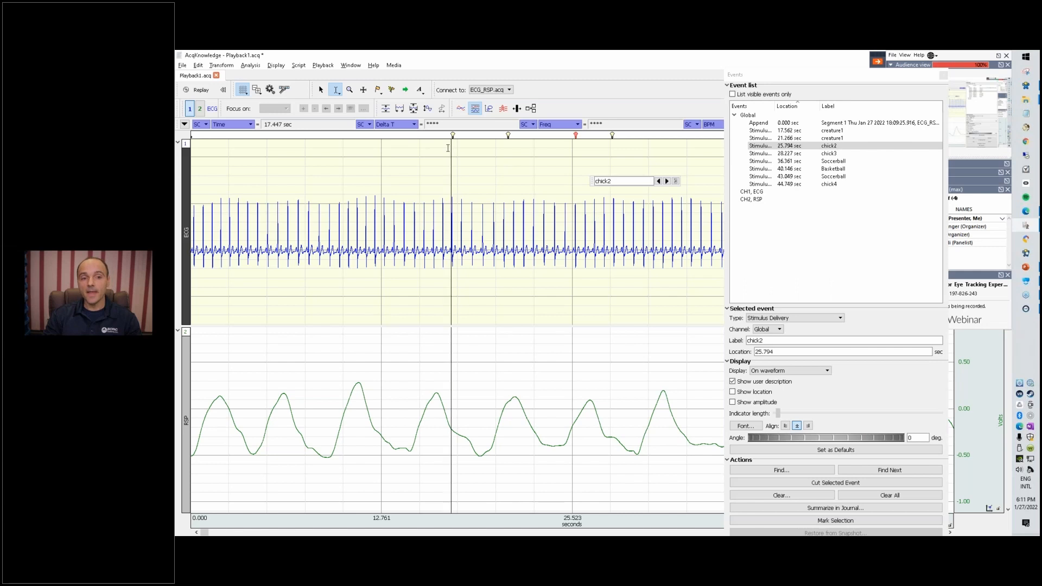
left_click(393, 64)
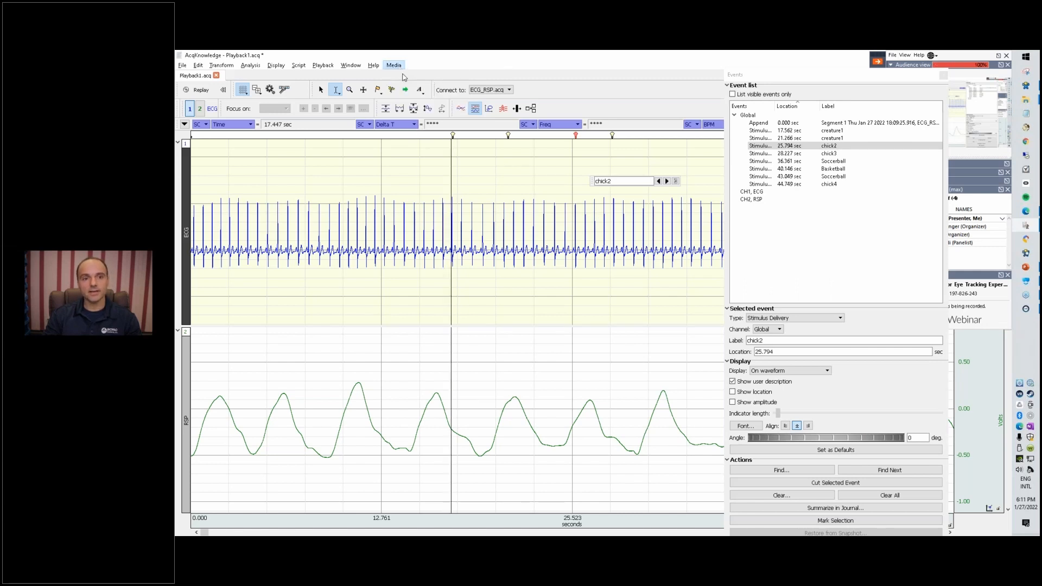
left_click(394, 65)
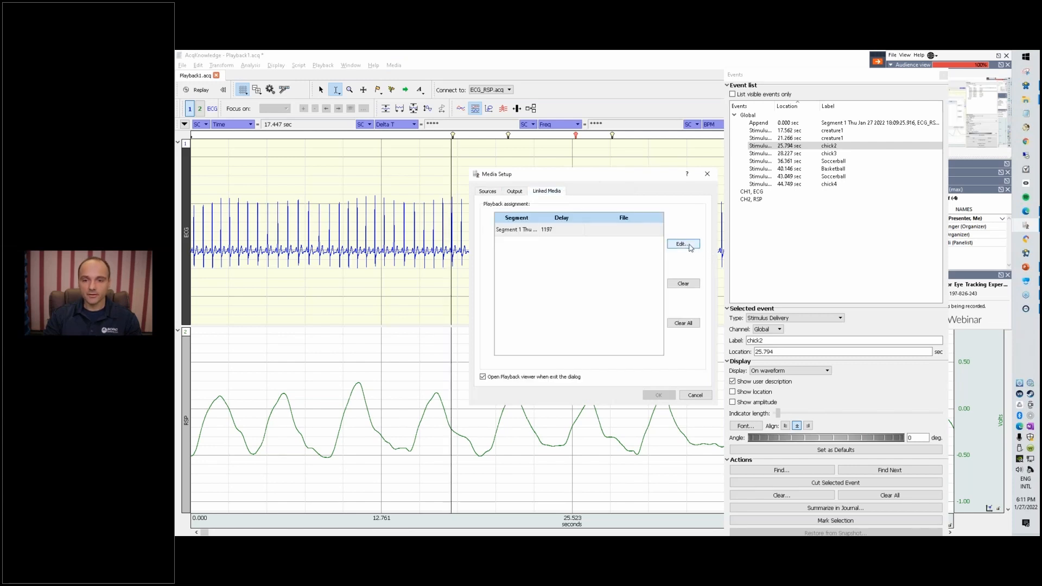
Link the 3333_video1.avi recording to Segment 1 so the Playback viewer opens
left_click(683, 244)
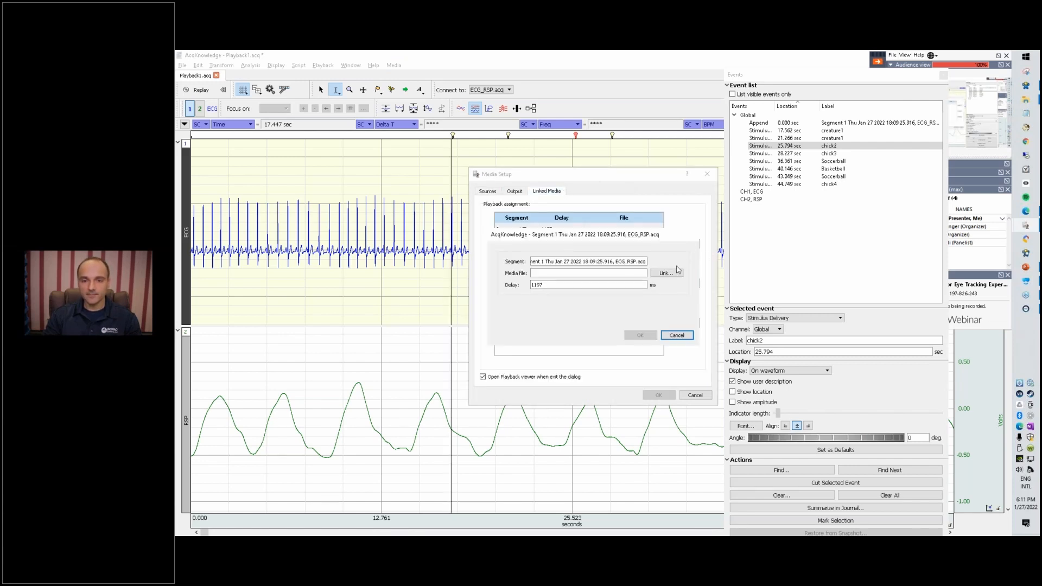
left_click(663, 273)
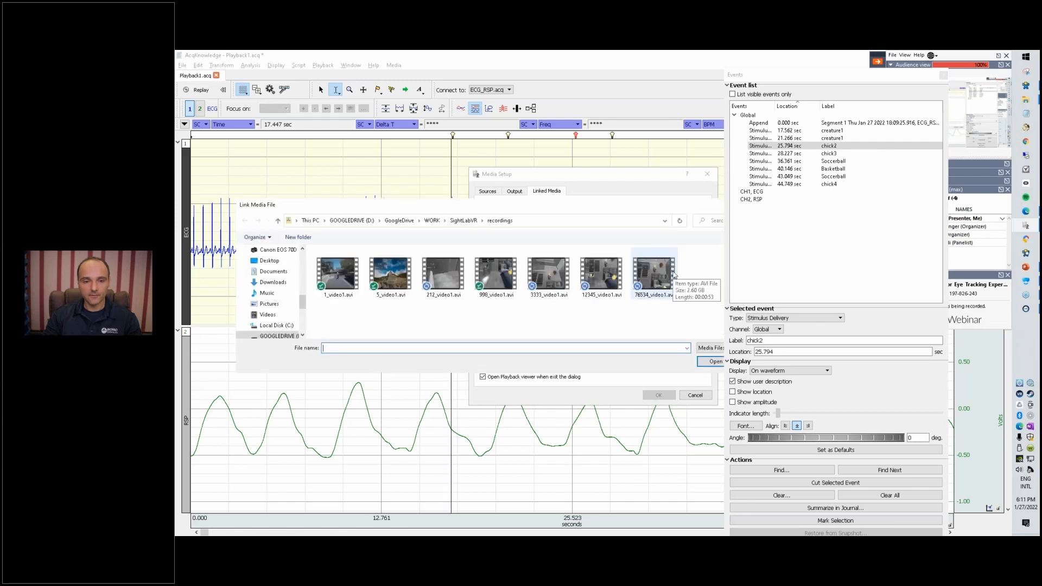
left_click(548, 273)
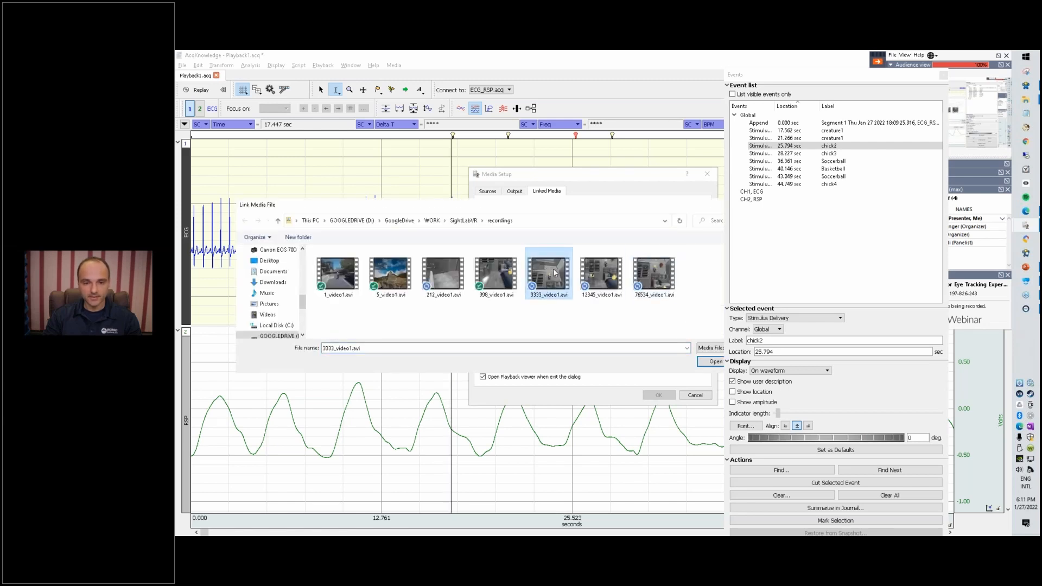
left_click(713, 361)
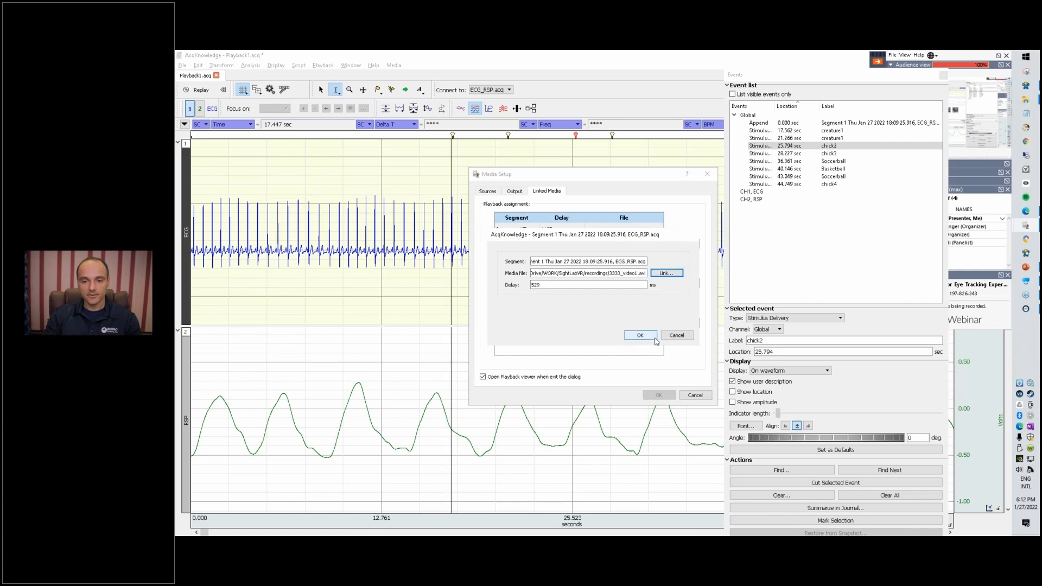
left_click(639, 335)
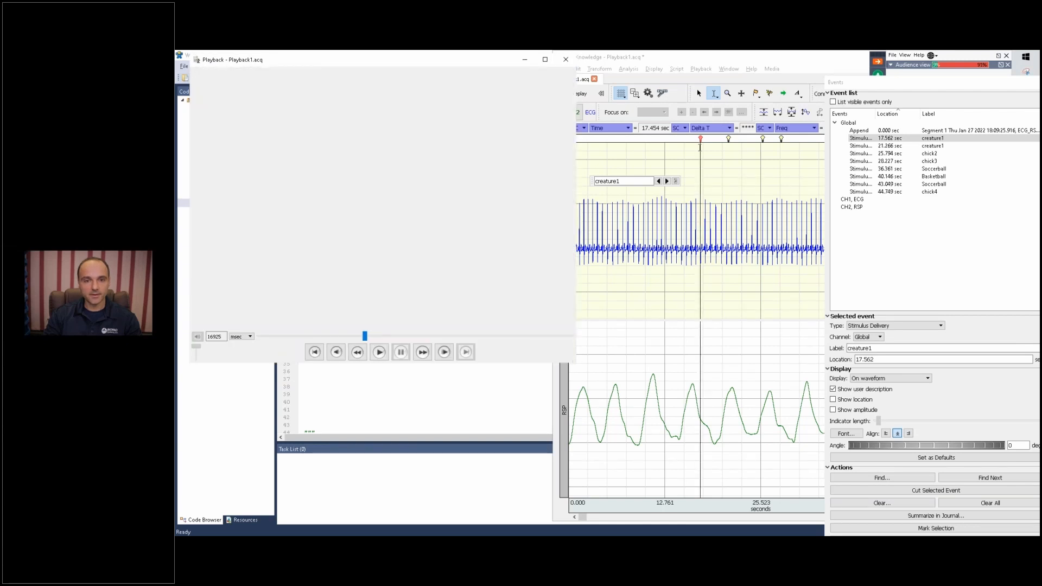
Play the session video in sync with the ECG and respiration signals, then pause it
left_click(379, 352)
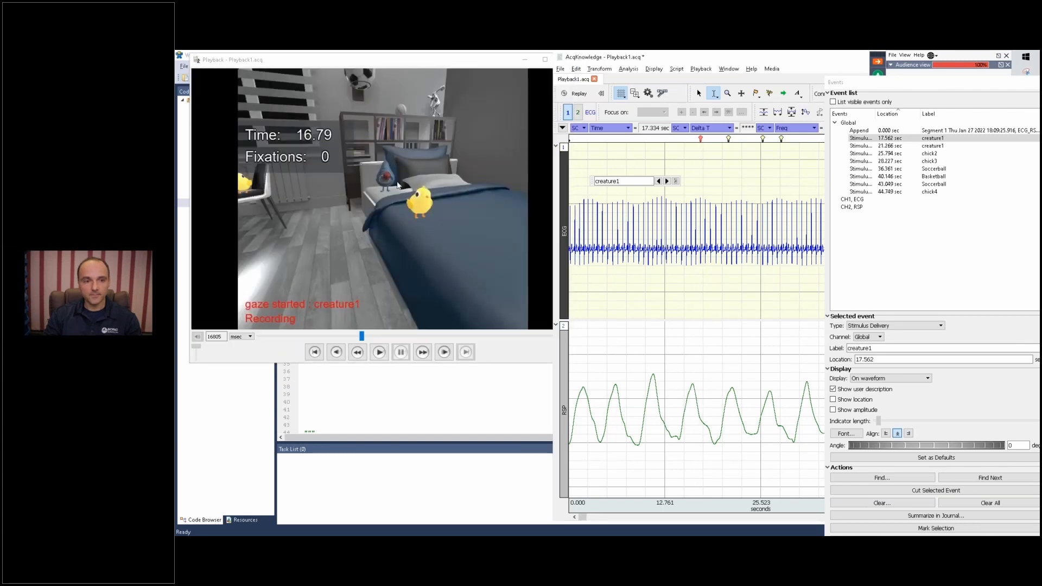
left_click(379, 351)
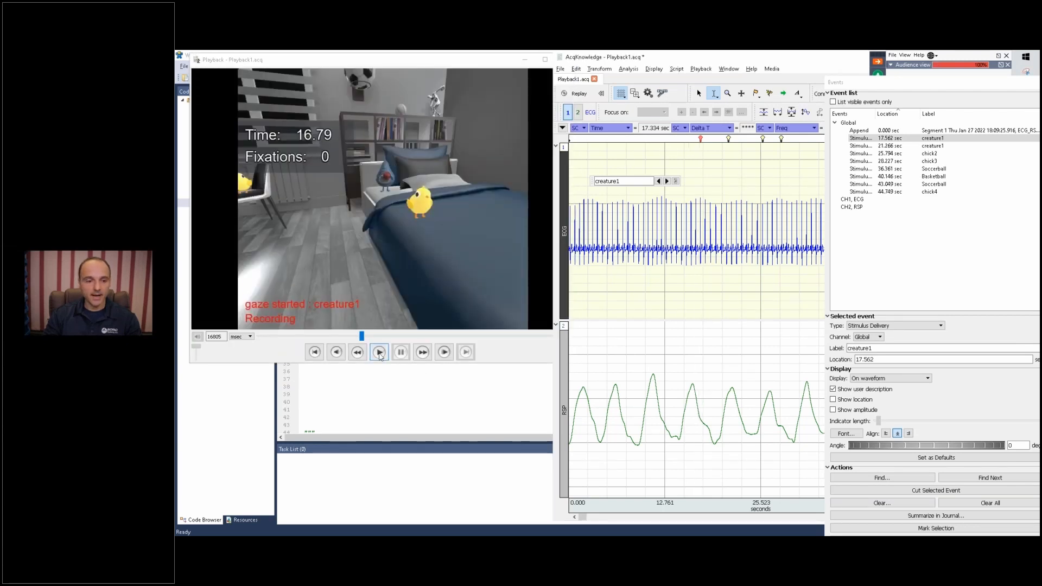
left_click(400, 352)
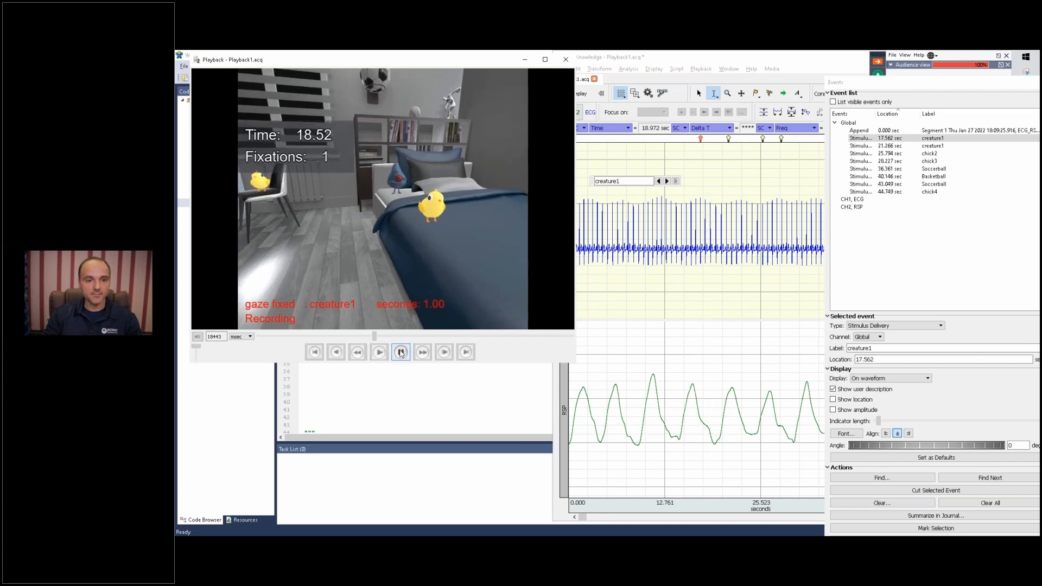
left_click(400, 352)
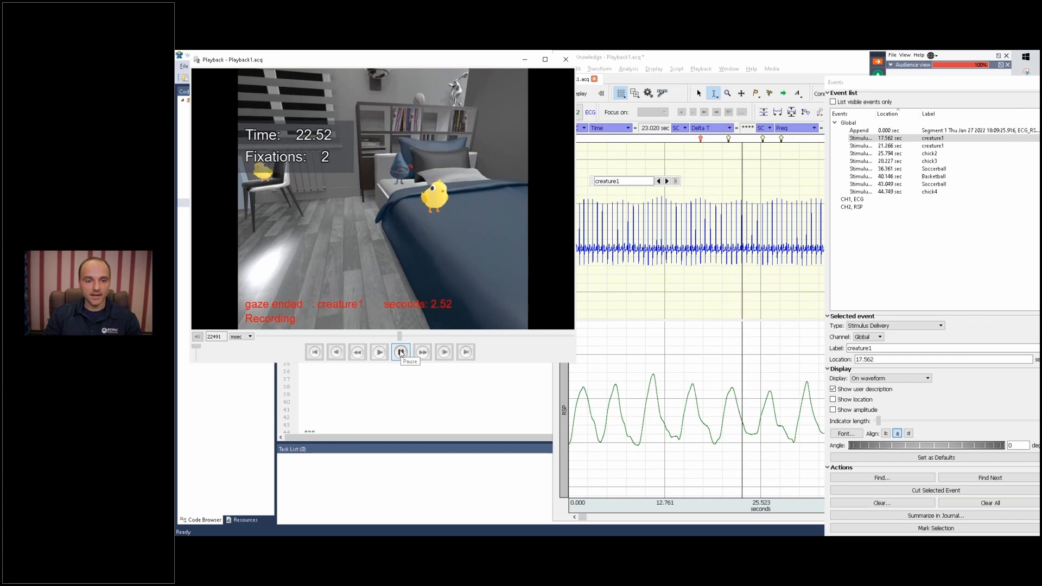
left_click(379, 351)
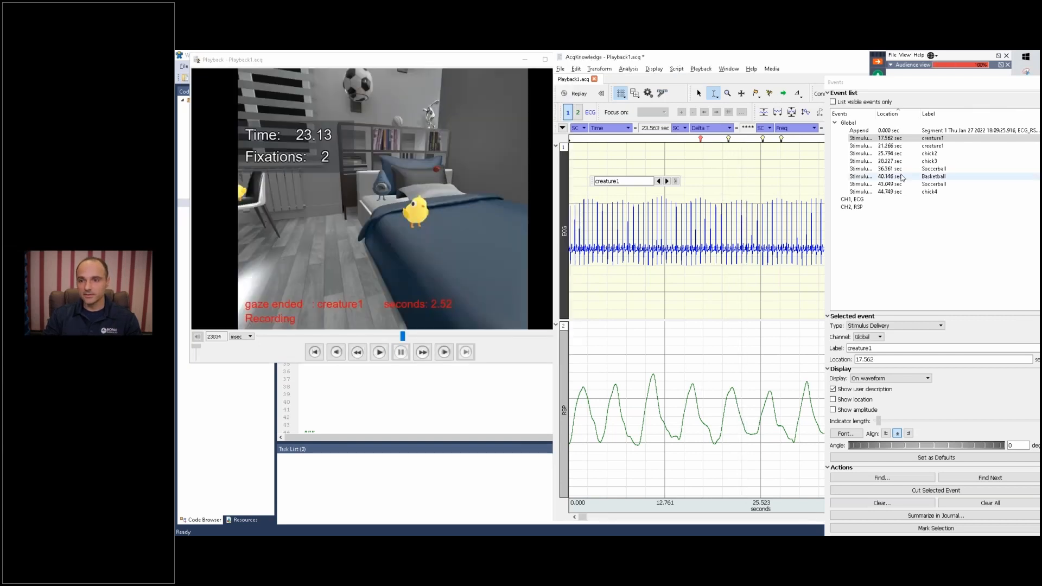
Jump playback to the Soccerball stimulus event, then close the Events list
left_click(930, 168)
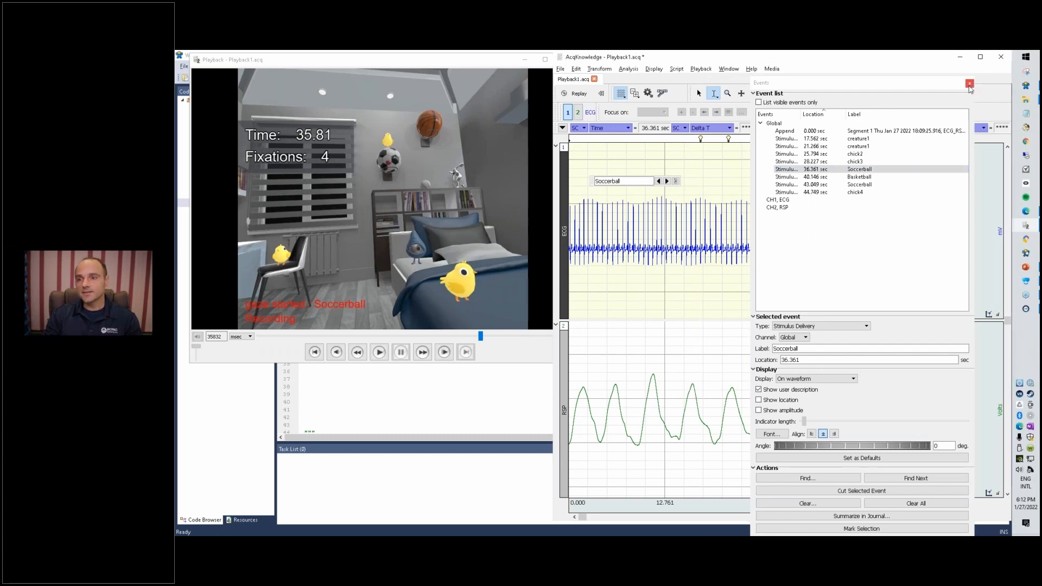
left_click(969, 83)
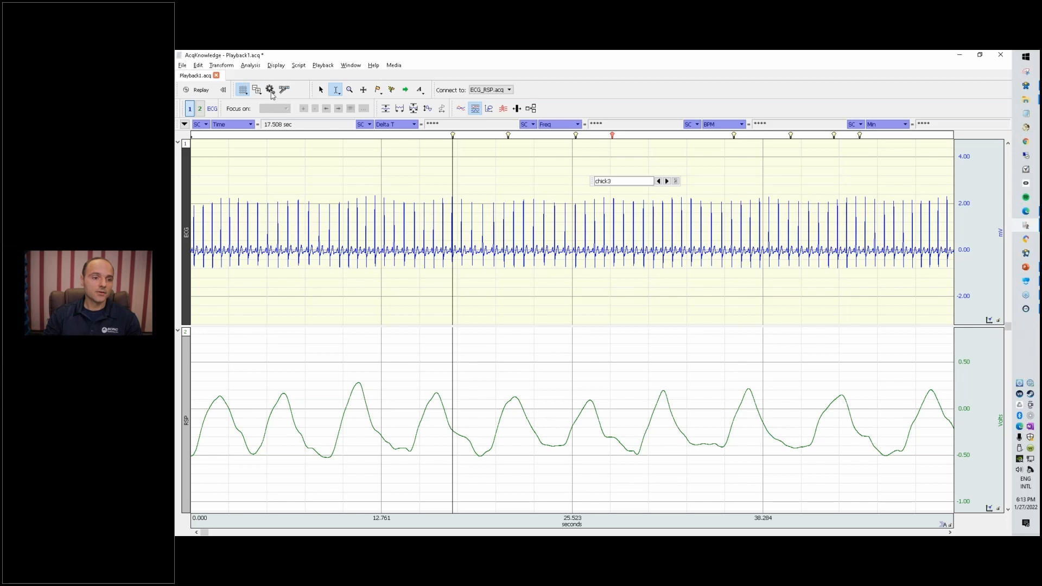
mouse_move(263, 159)
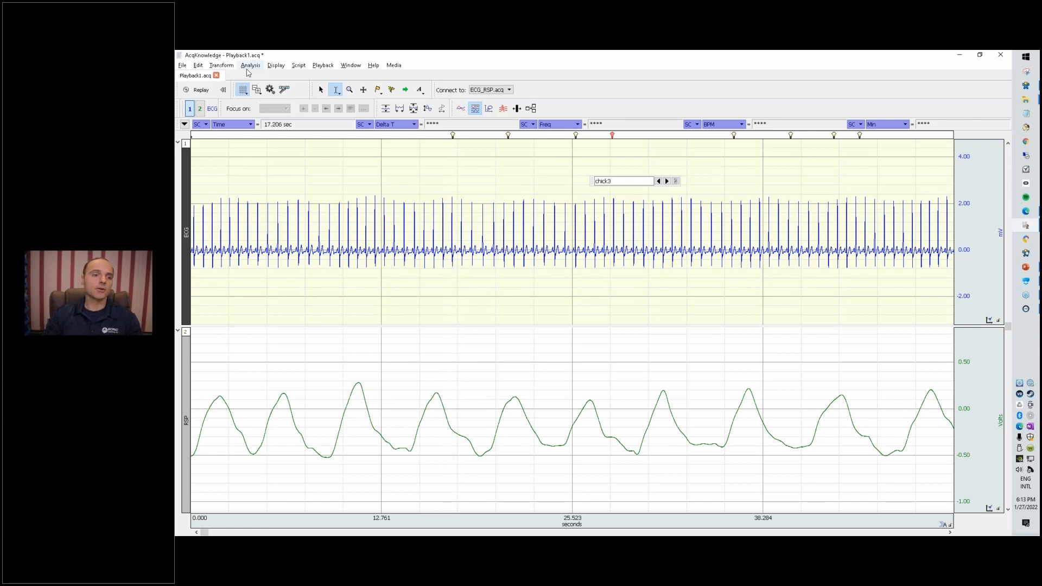
Run Find Rate with the HR from ECG (Human Resting) preset and Max 140 BPM to create a Rate channel
left_click(251, 65)
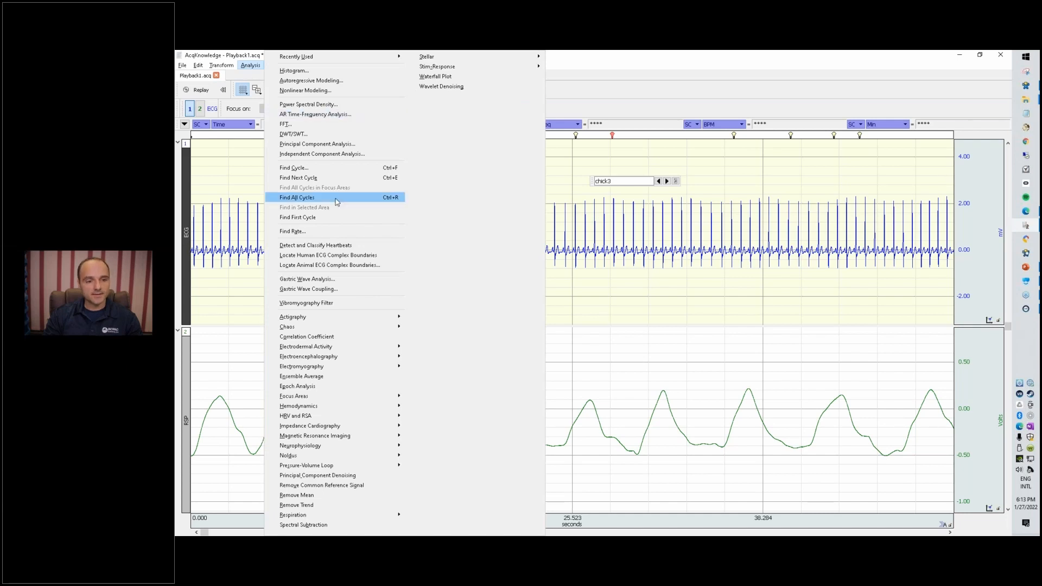
left_click(293, 232)
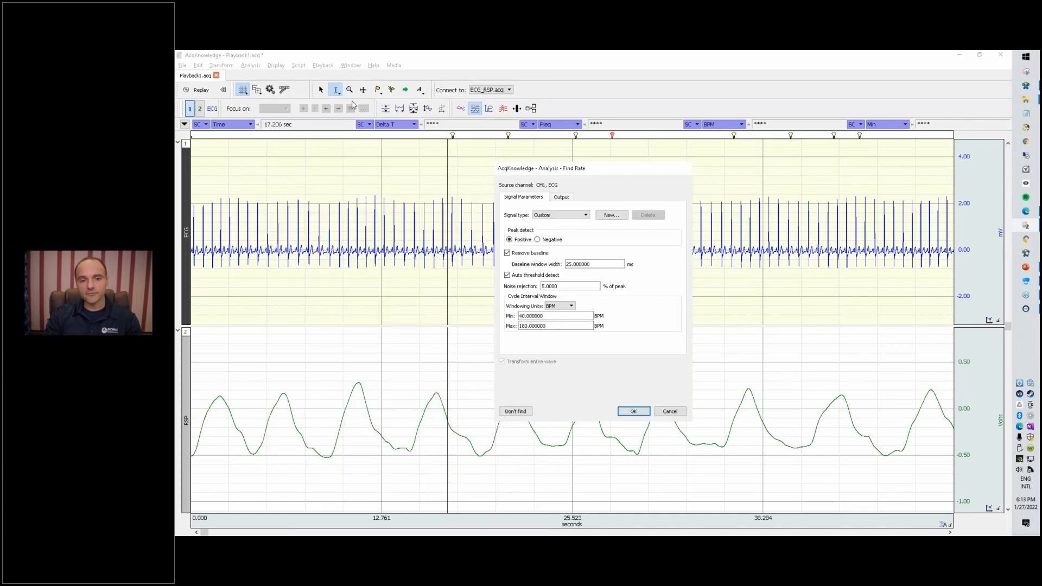
mouse_move(195, 225)
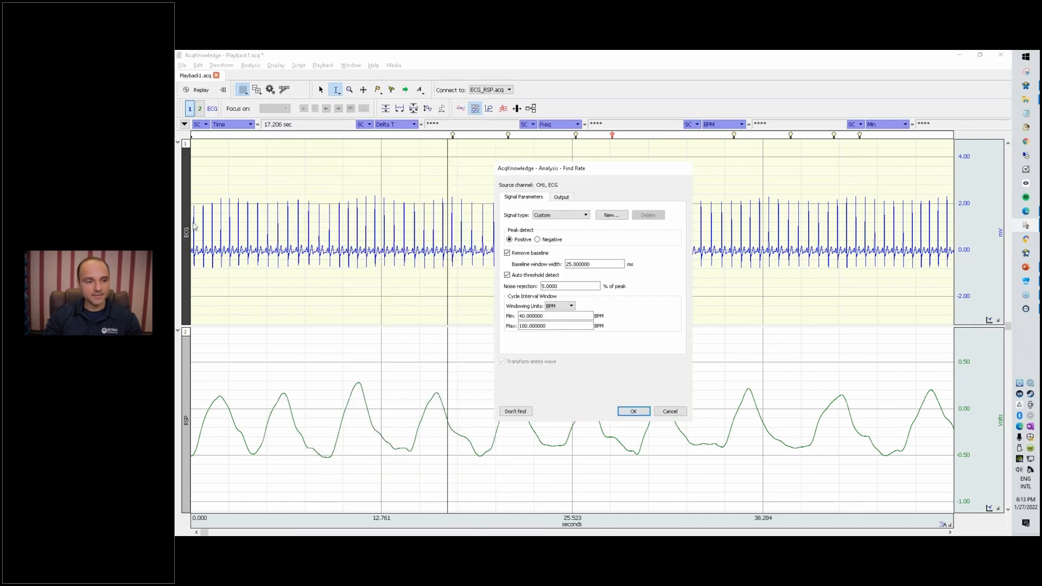
left_click(560, 215)
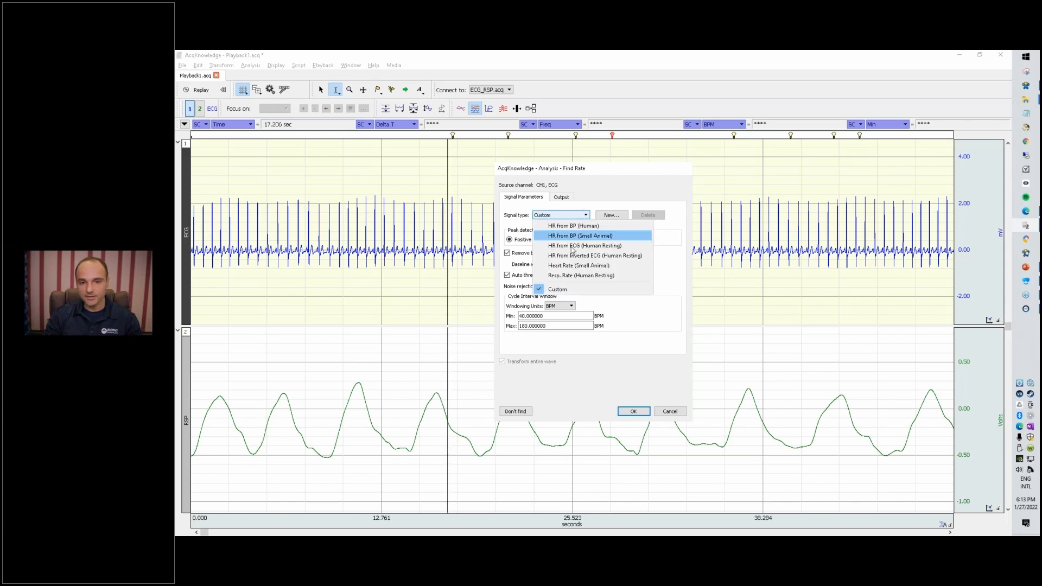
mouse_move(583, 245)
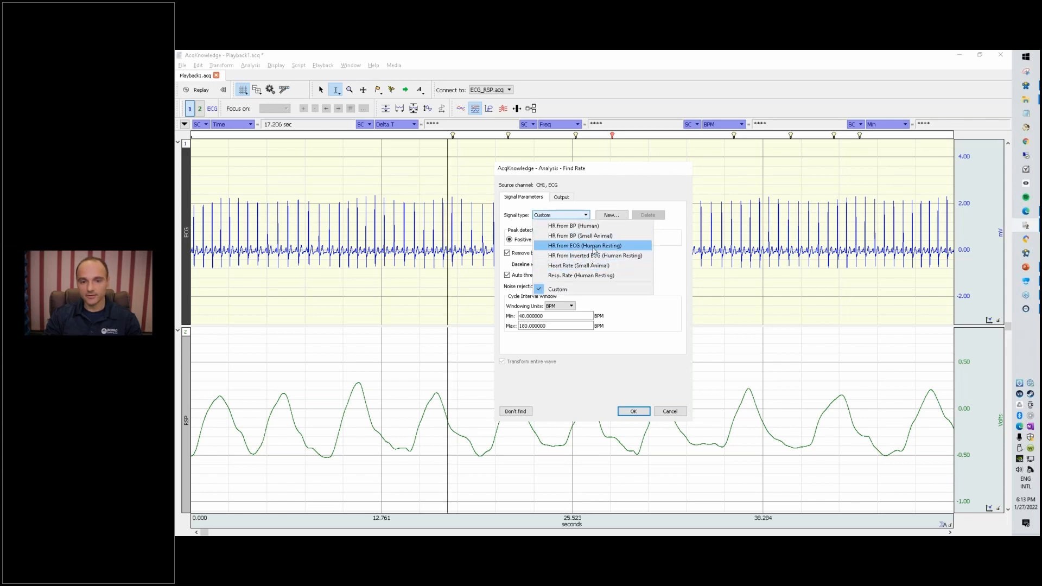
left_click(584, 246)
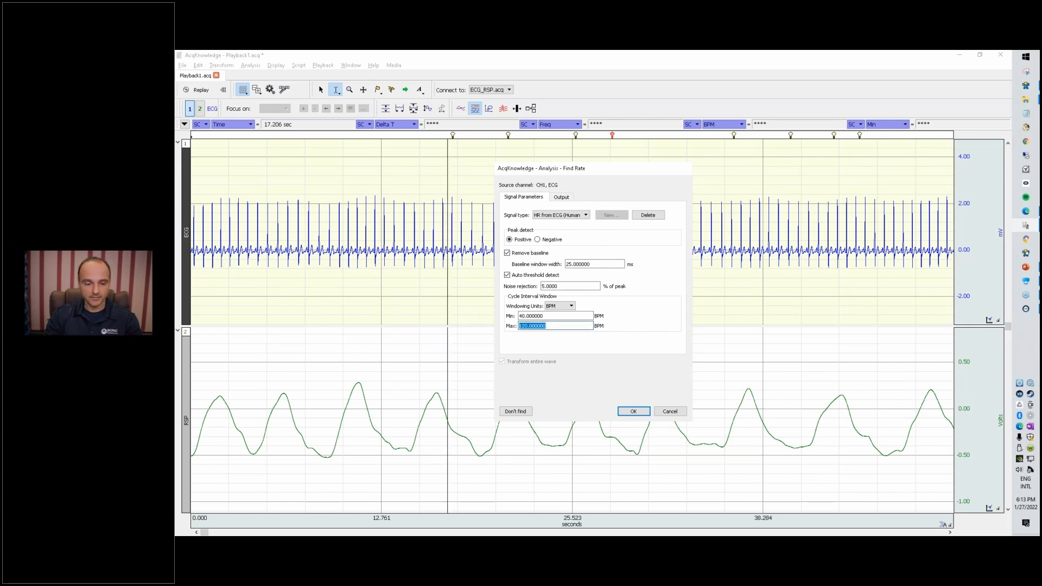
type("140")
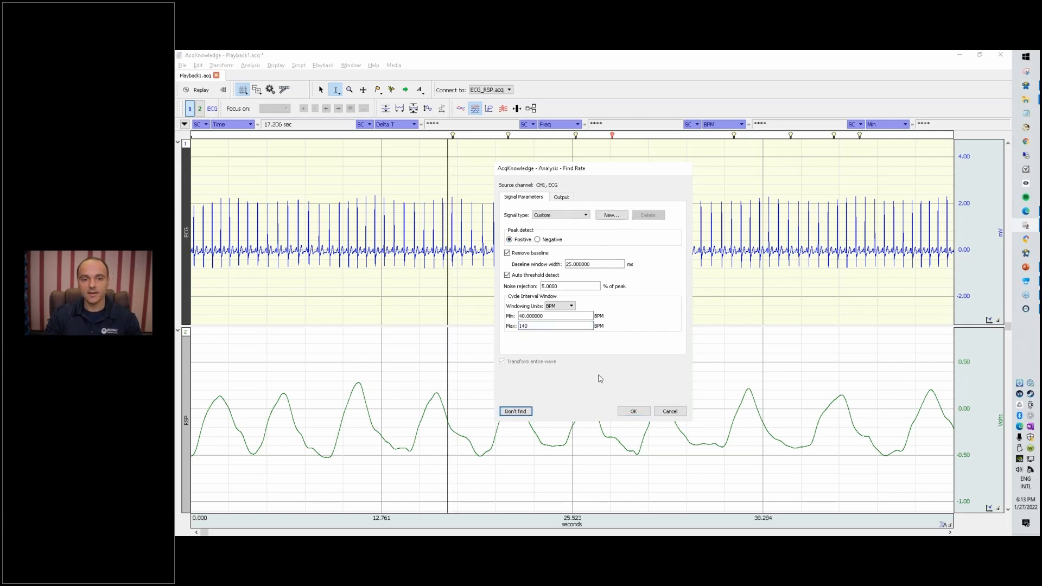
left_click(632, 410)
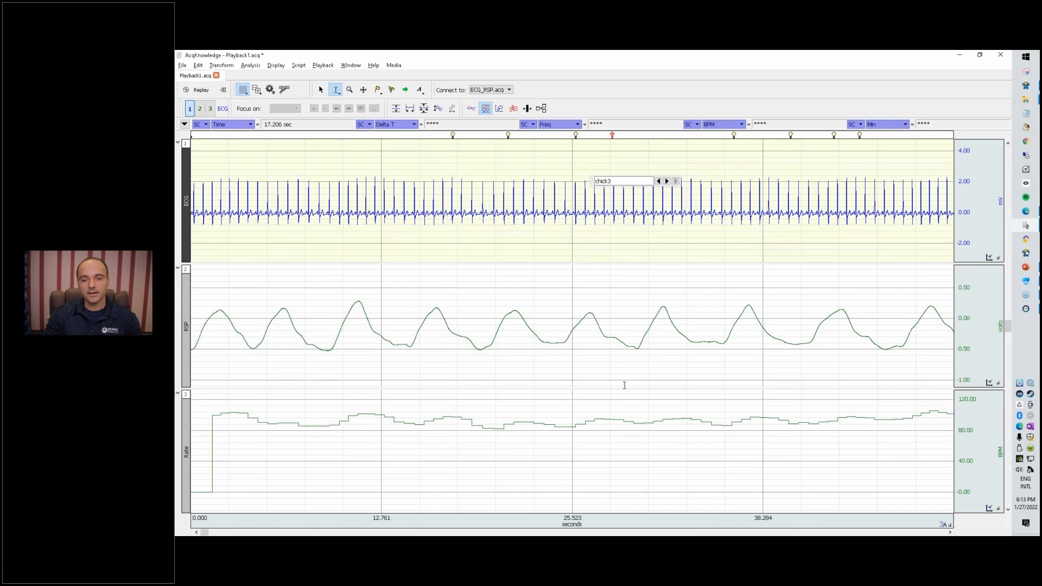
Select the Rate channel and hide channels 1 and 2 so only heart rate is shown
left_click(211, 108)
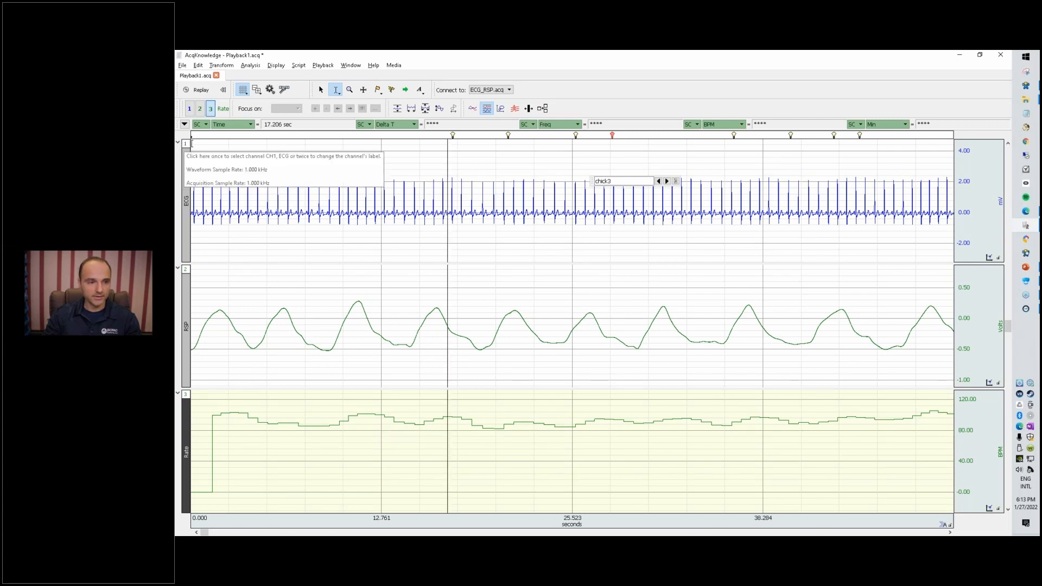
left_click(200, 109)
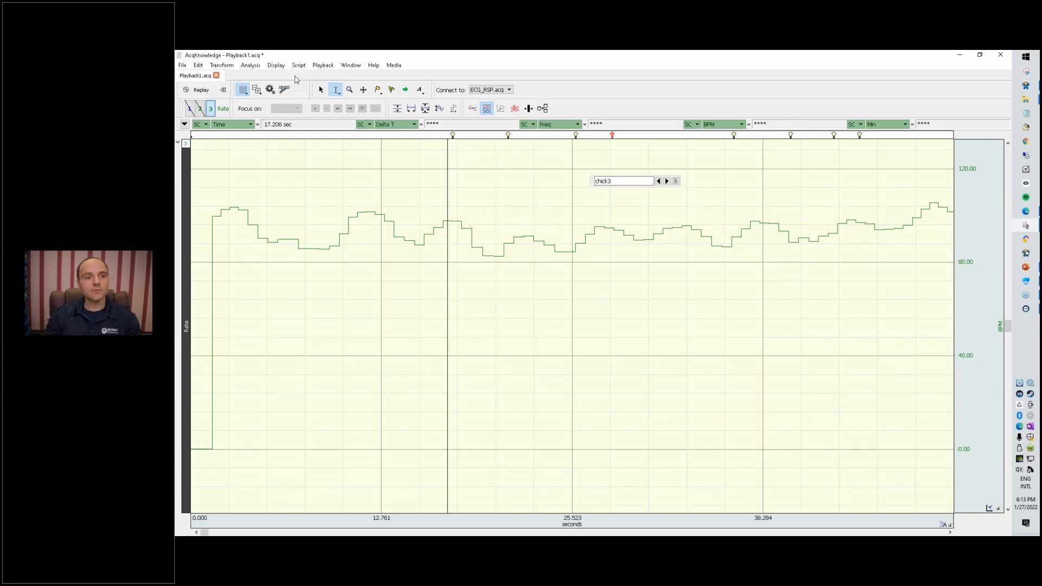
left_click(251, 64)
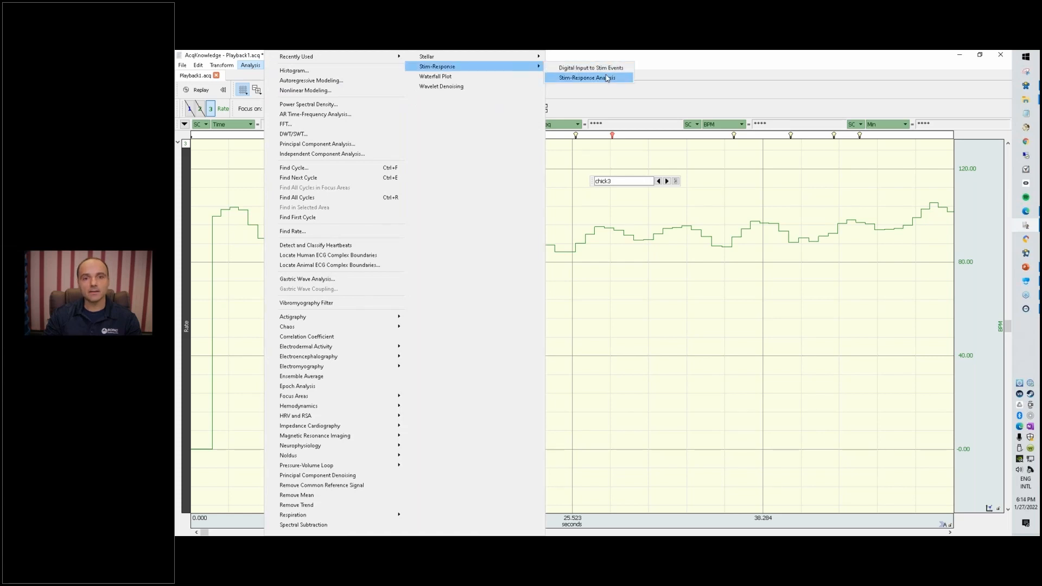
Accept the Stim-Response measurement interval settings
left_click(586, 77)
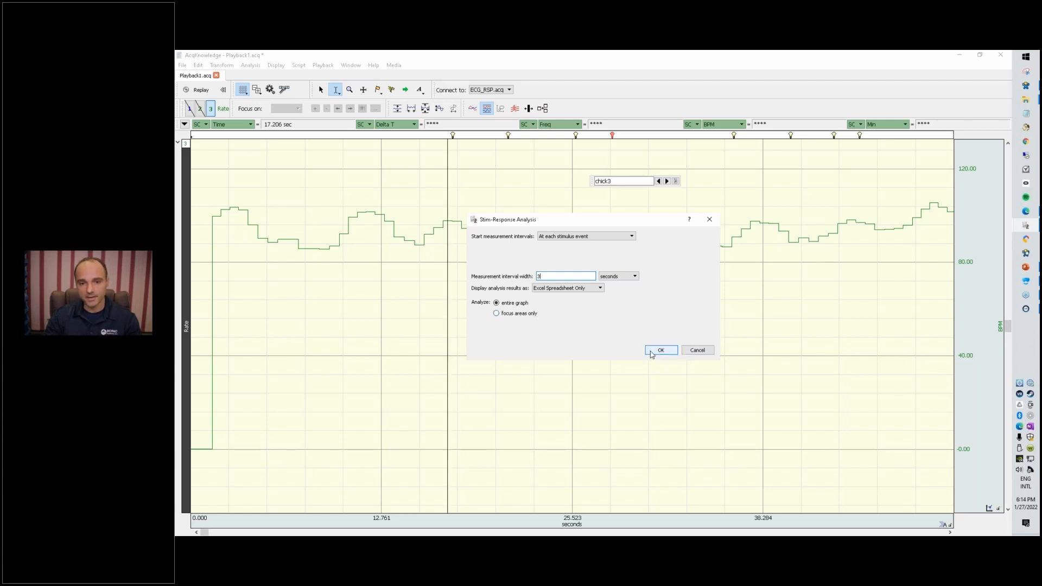
left_click(660, 350)
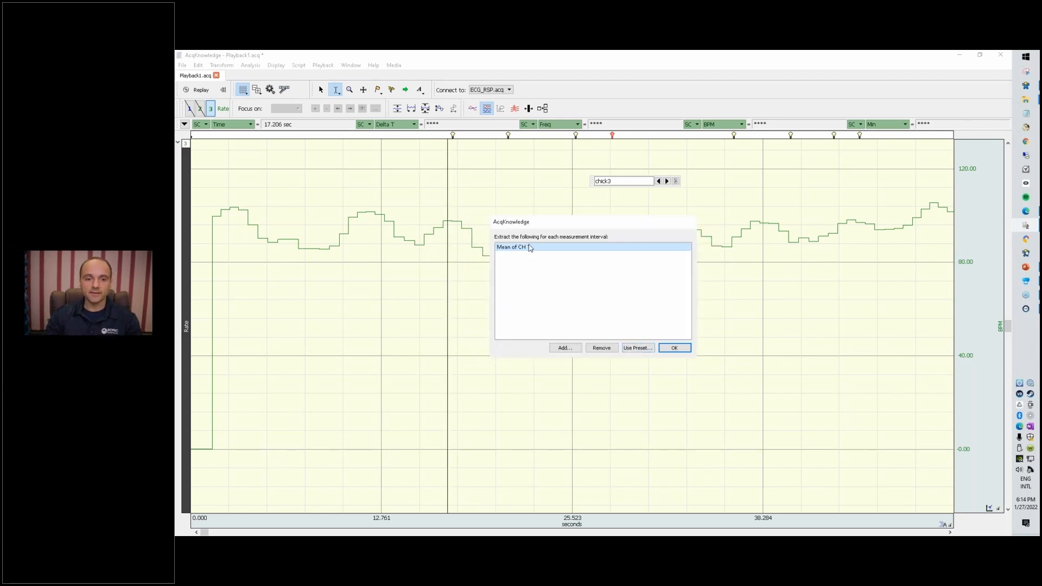
Replace the measurement with Rate Mean of CH3 and extract it for each stimulus interval to a spreadsheet
left_click(600, 348)
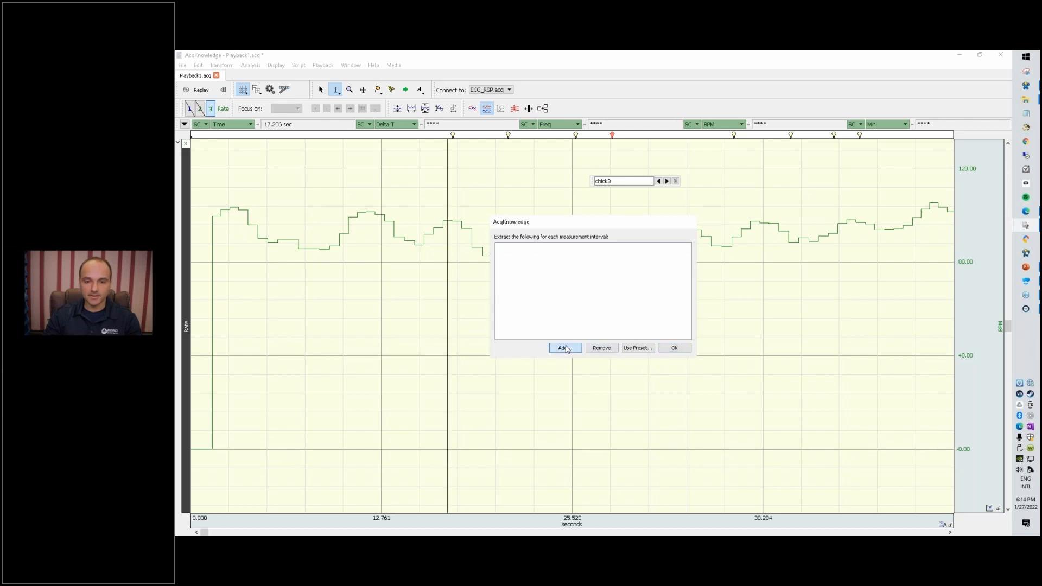
left_click(564, 348)
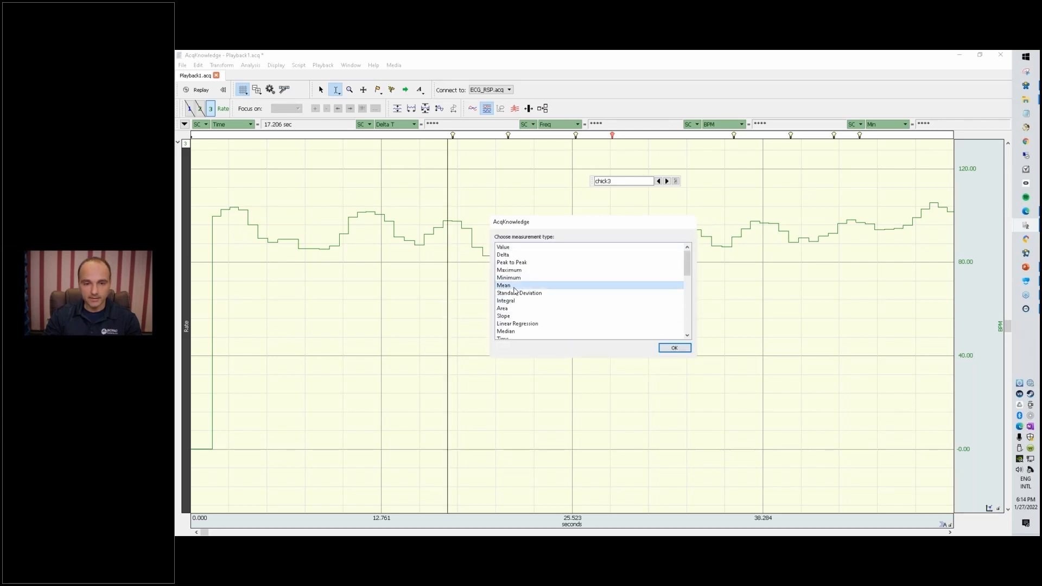
scroll("down", 3)
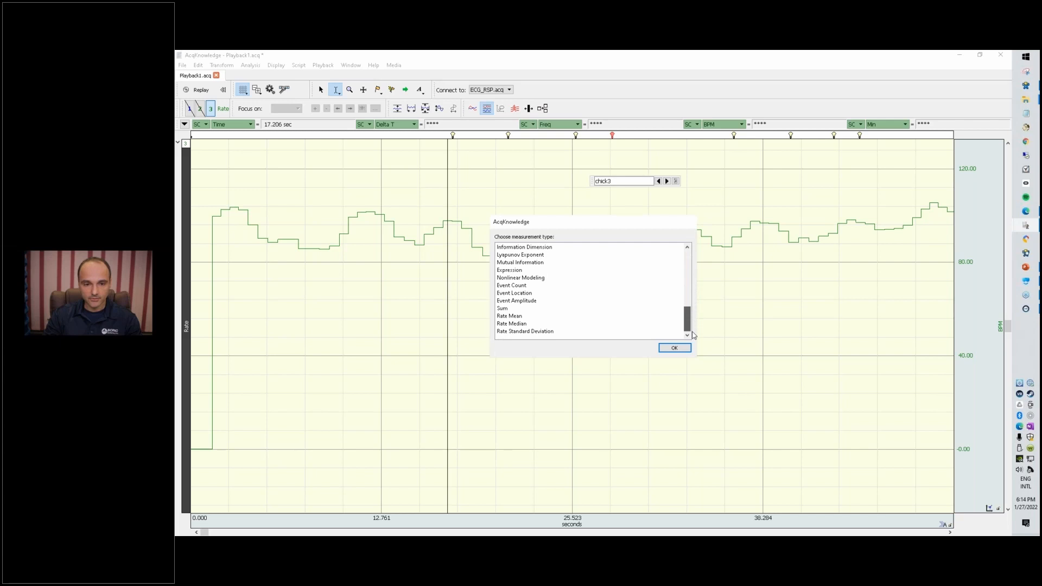
left_click(510, 316)
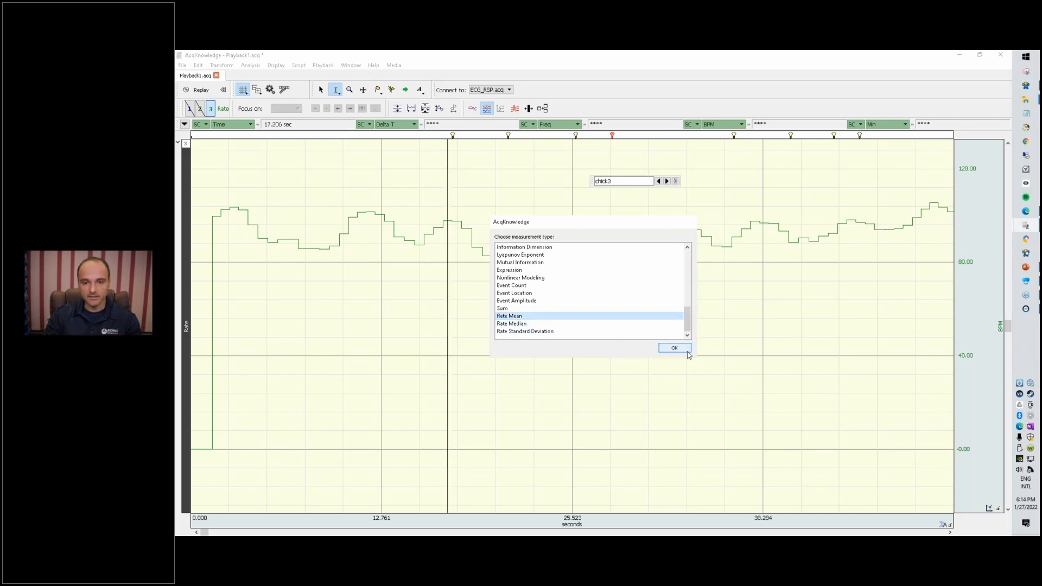
left_click(673, 347)
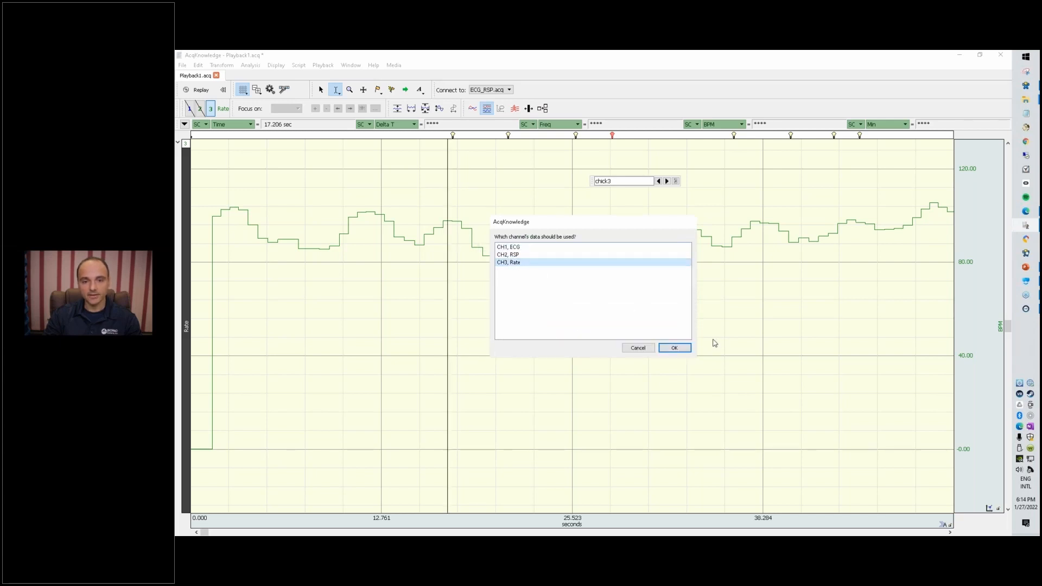
left_click(675, 347)
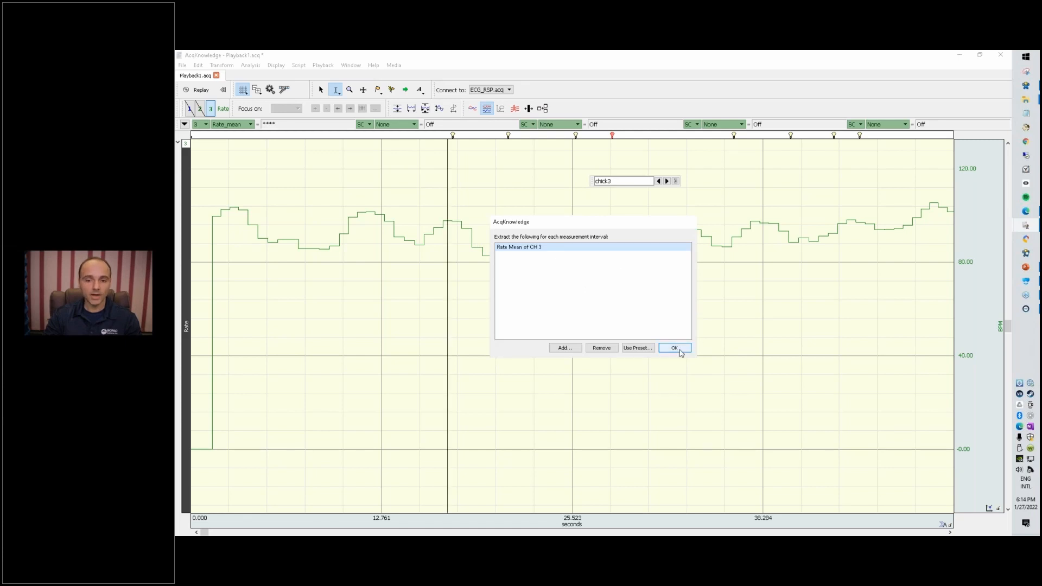
left_click(674, 347)
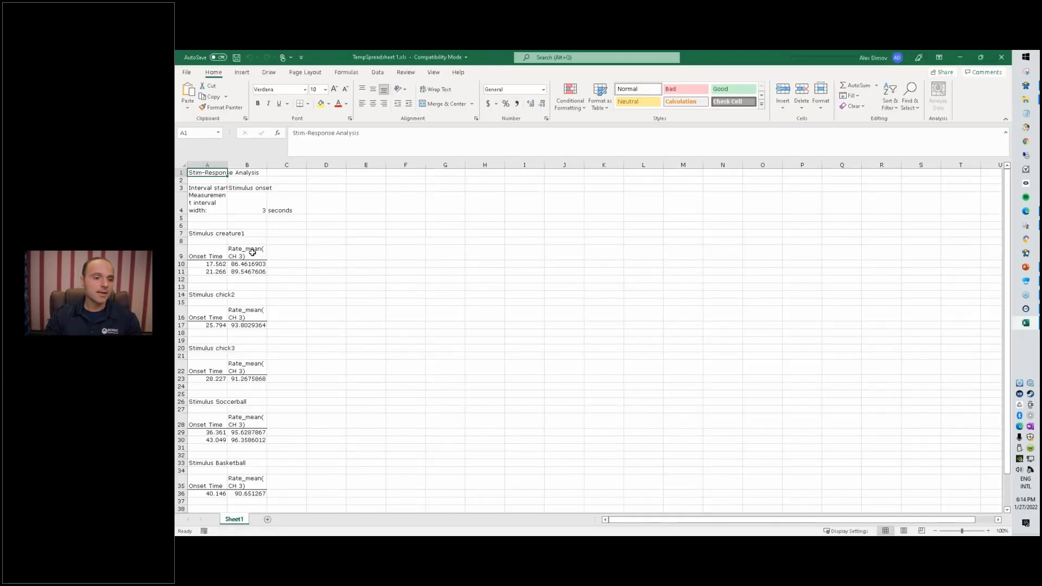
left_click(216, 233)
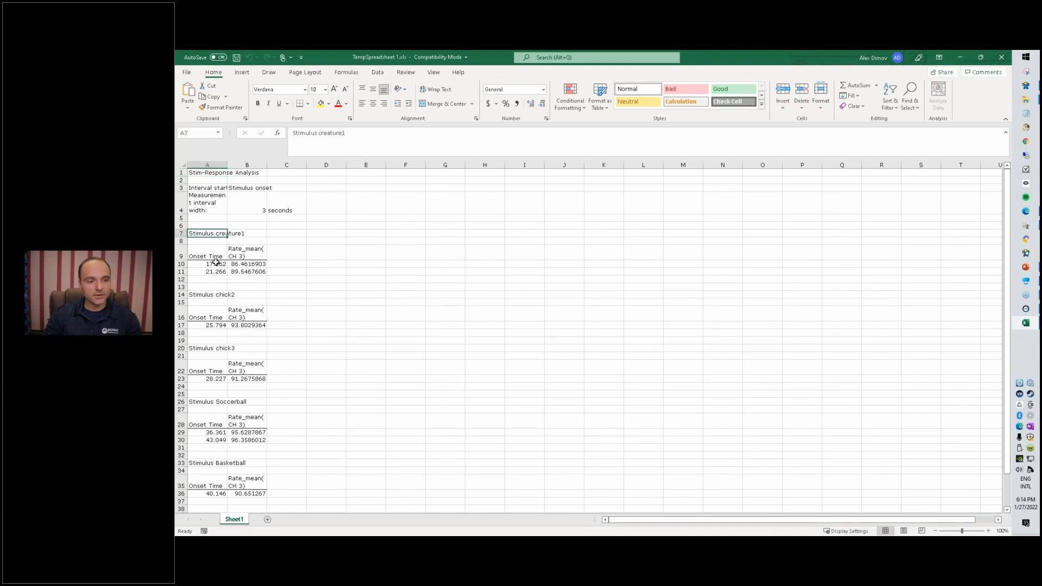
left_click_drag(215, 264, 215, 271)
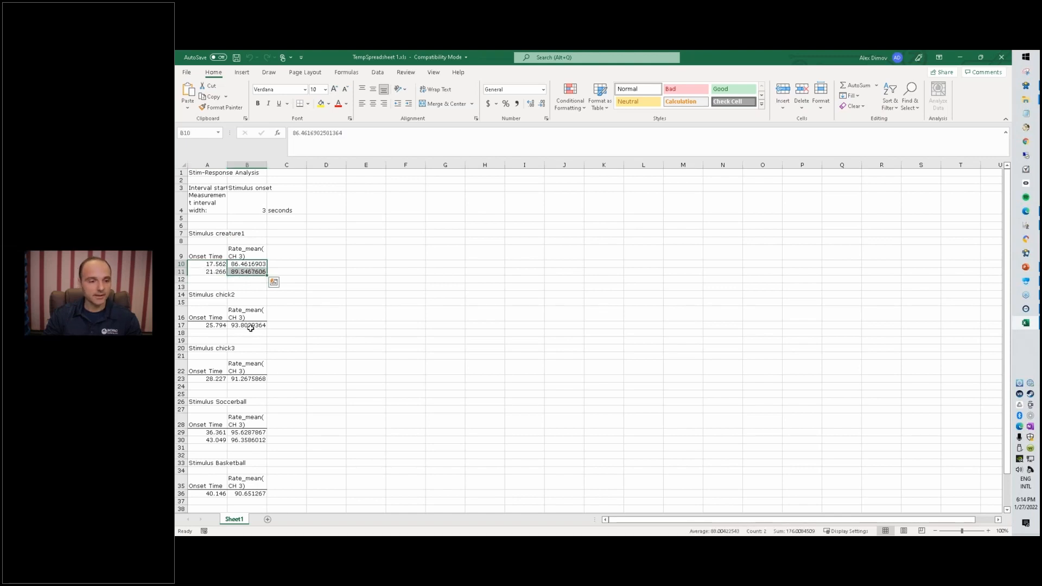
scroll("down", 3)
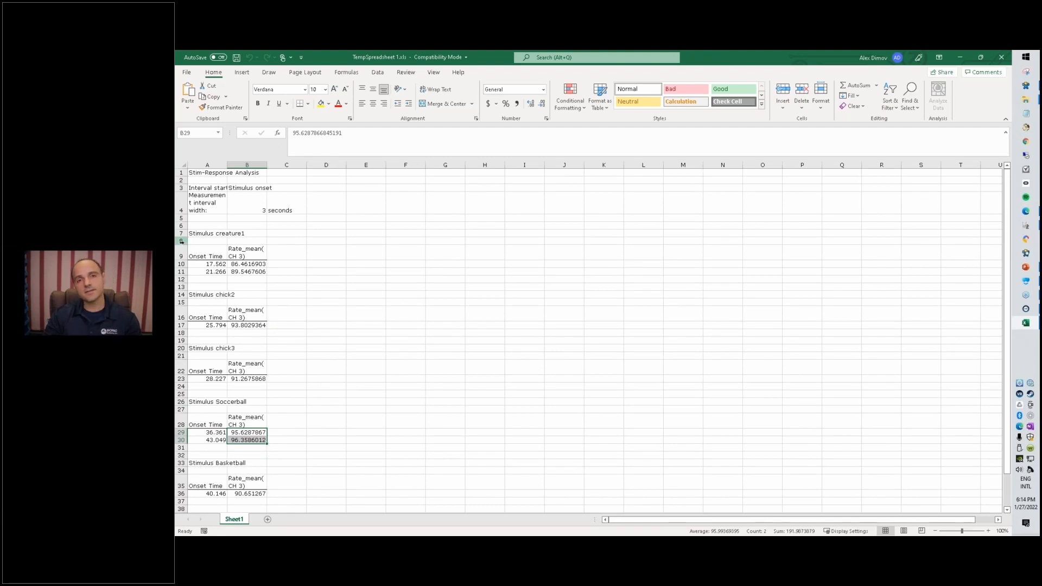
mouse_move(463, 198)
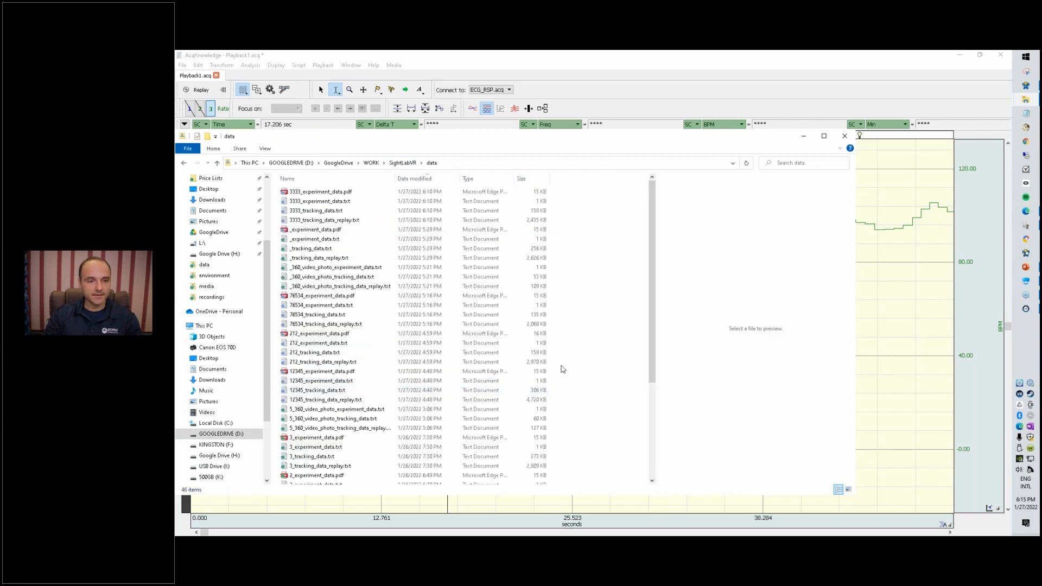
Preview and open participant 3333's experiment PDF report from the SightLabVR data folder
left_click(320, 201)
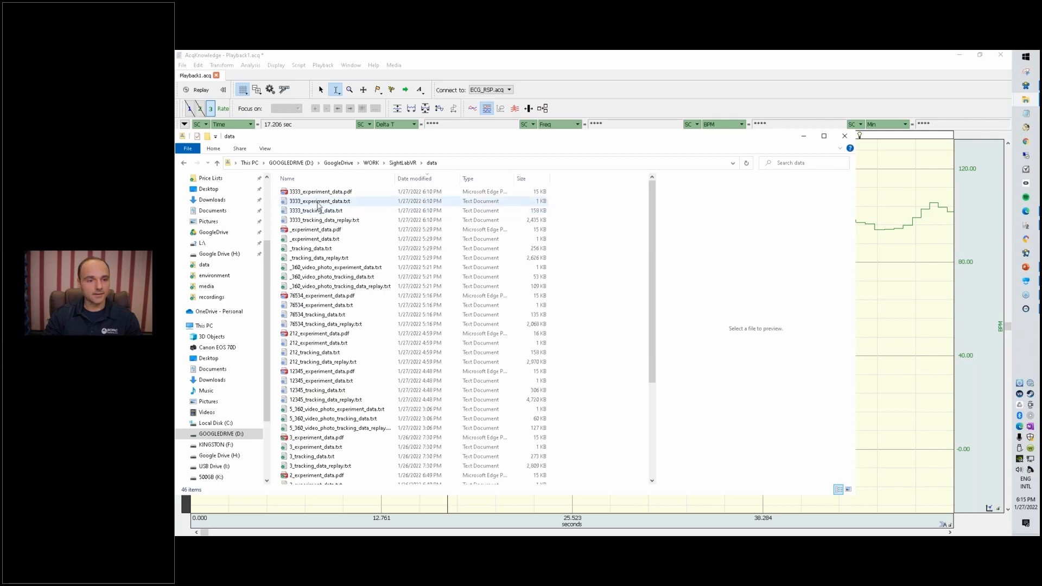
left_click(319, 192)
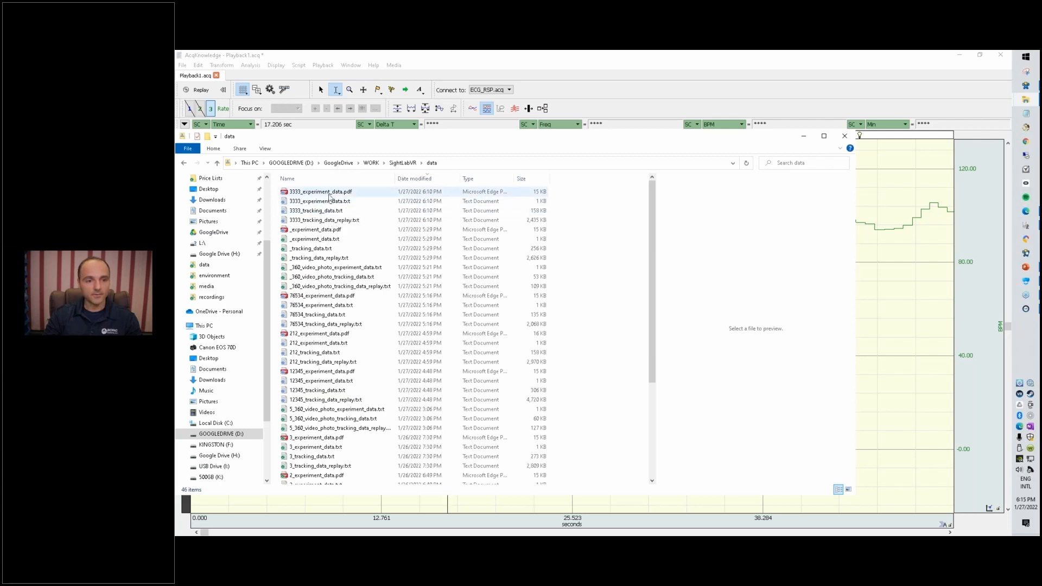
double_click(319, 191)
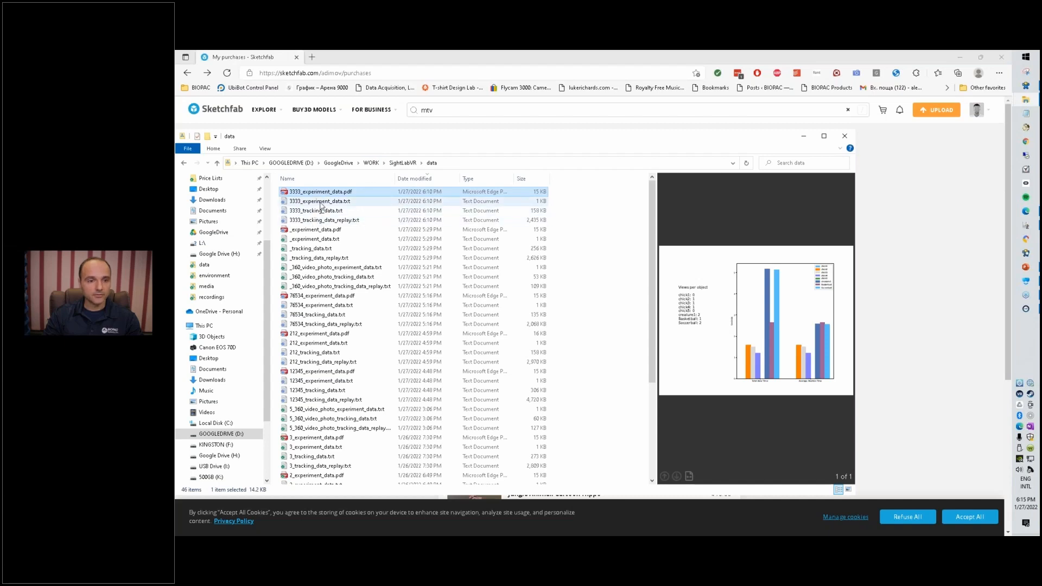
Preview 3333's views-per-object and gaze-coordinate files, opening 3333_tracking_data.txt in Notepad
left_click(320, 201)
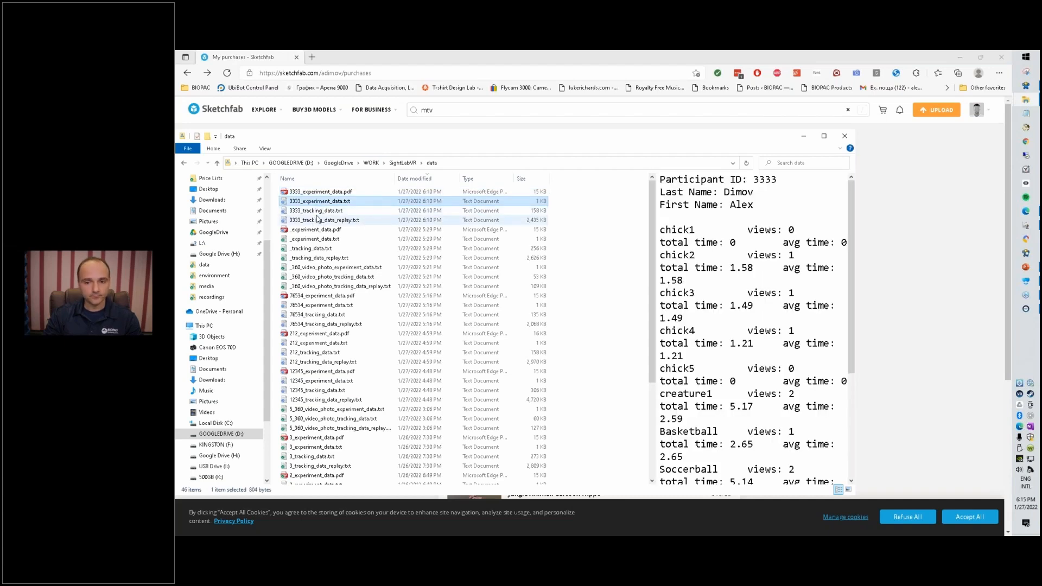
left_click(316, 210)
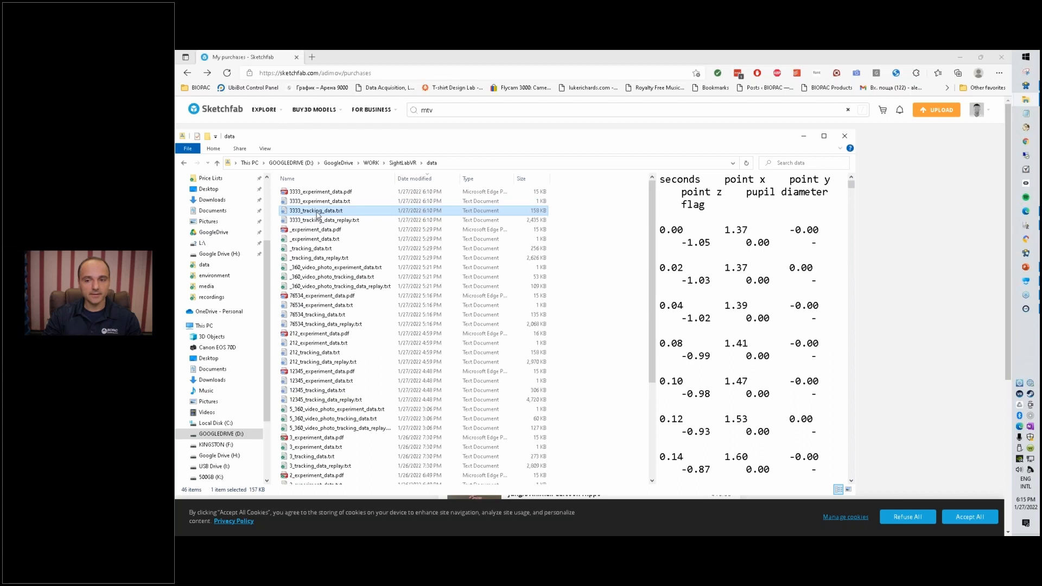
double_click(316, 210)
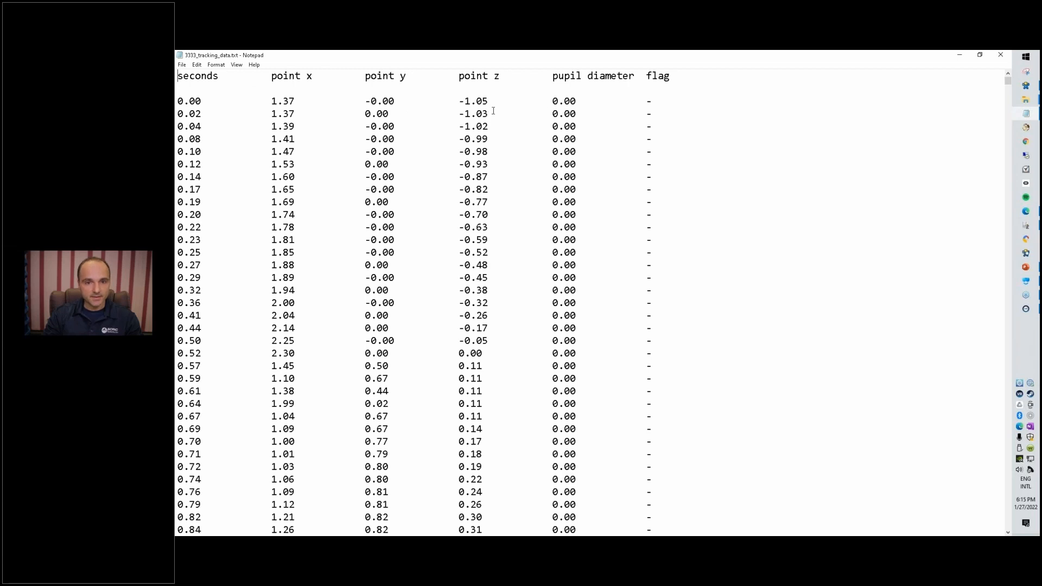
scroll("down", 3)
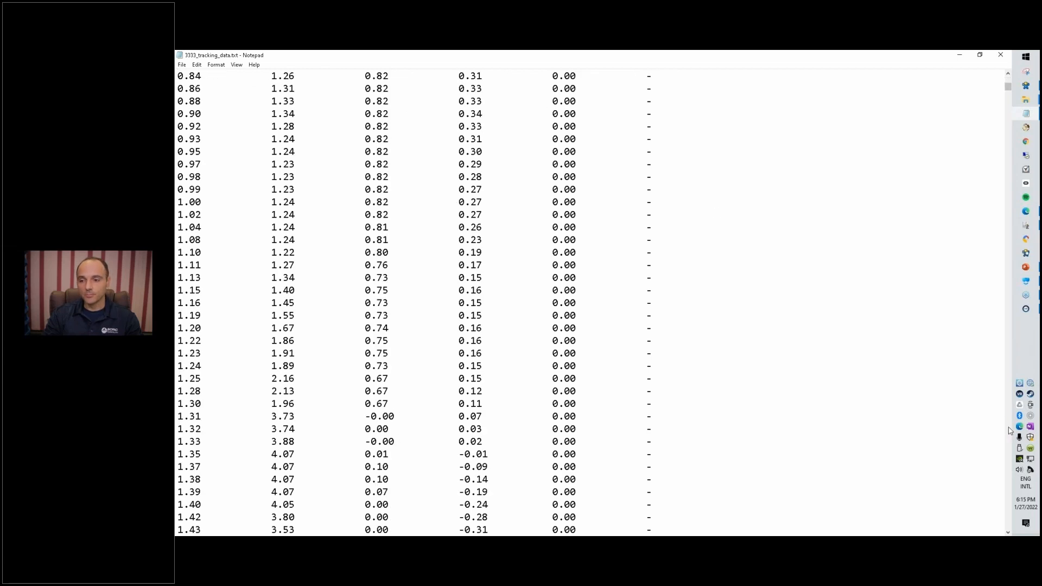
scroll("down", 3)
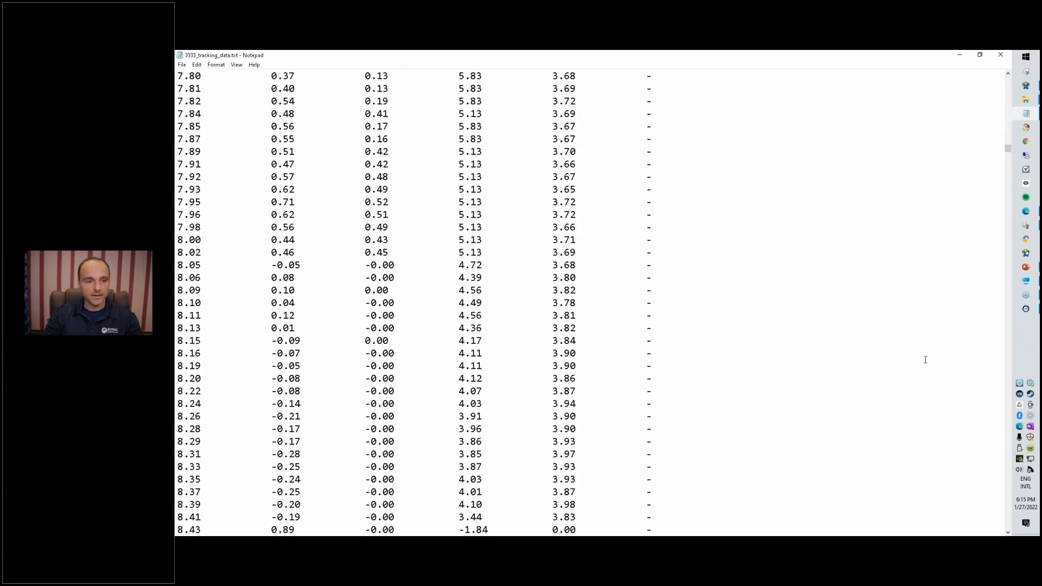
scroll("down", 3)
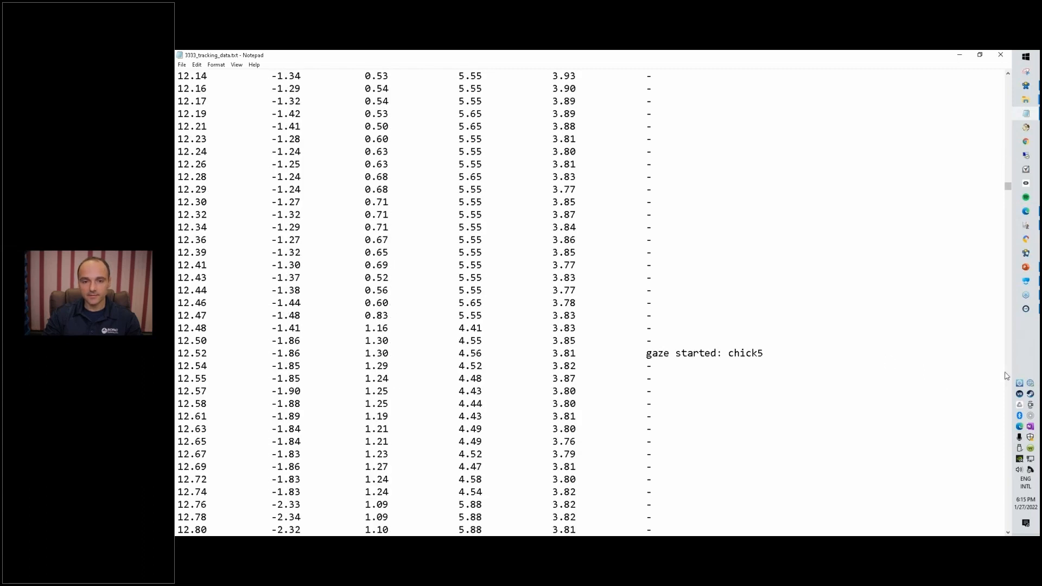
left_click_drag(646, 353, 763, 353)
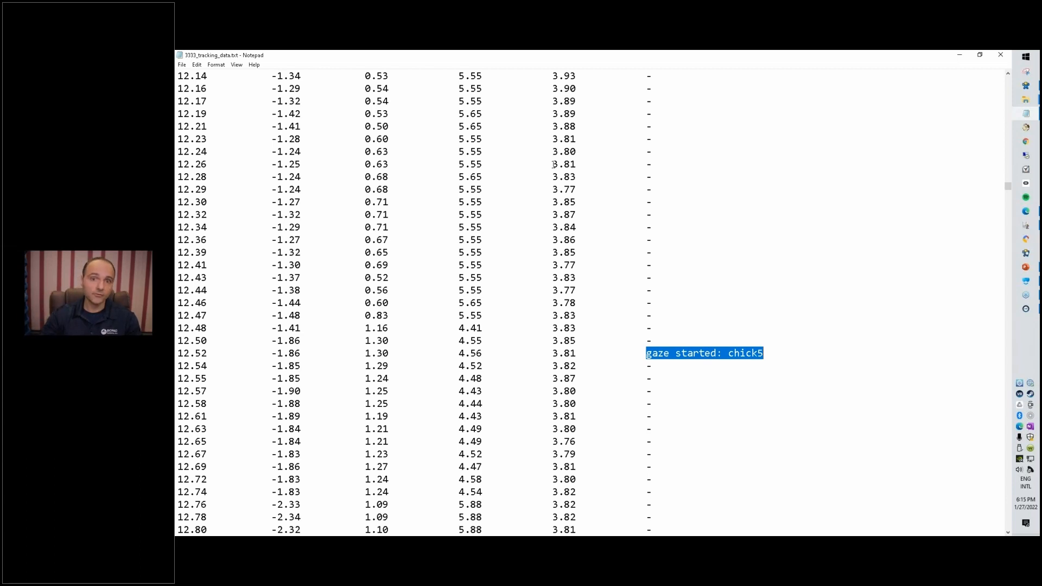
mouse_move(512, 60)
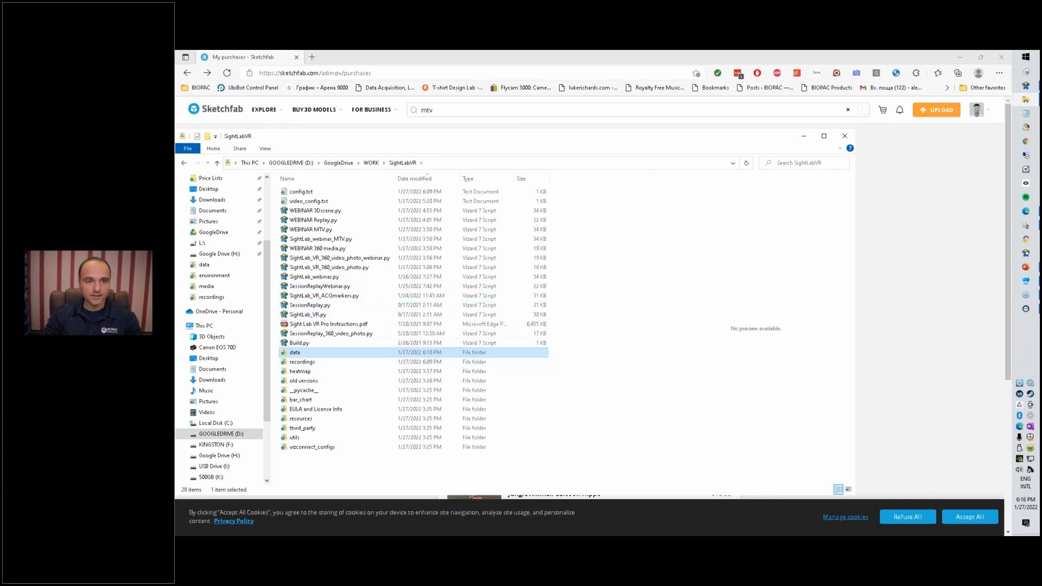
Switch to Vizard and bring up the WEBINAR Replay.py script
key("alt+tab")
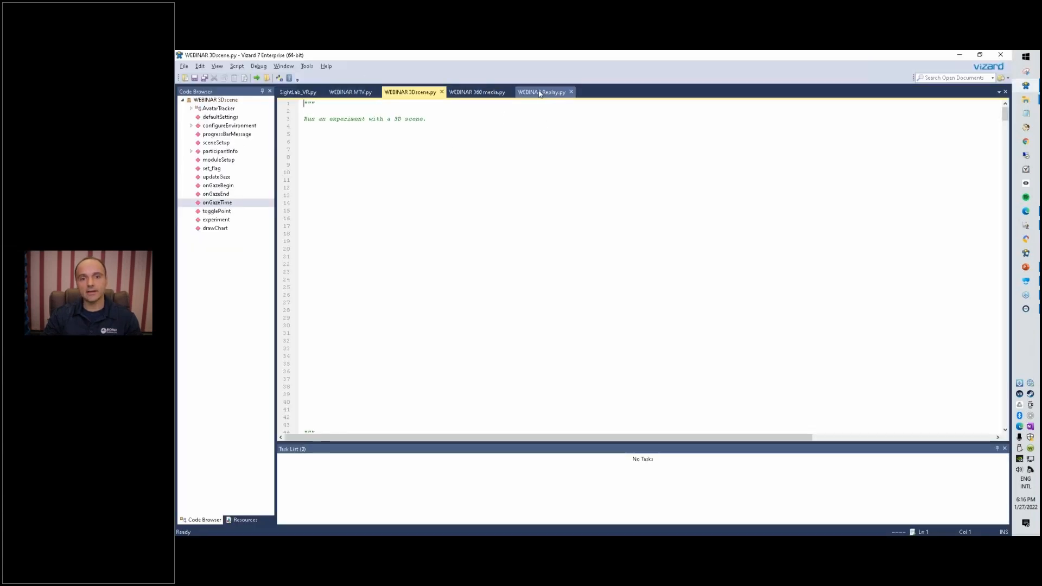
mouse_move(541, 92)
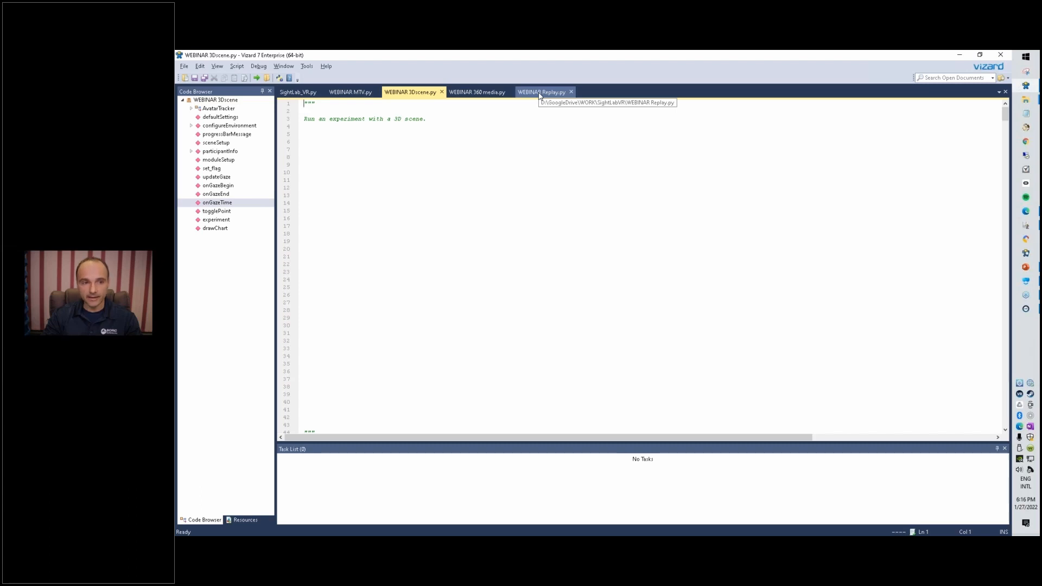
left_click(541, 92)
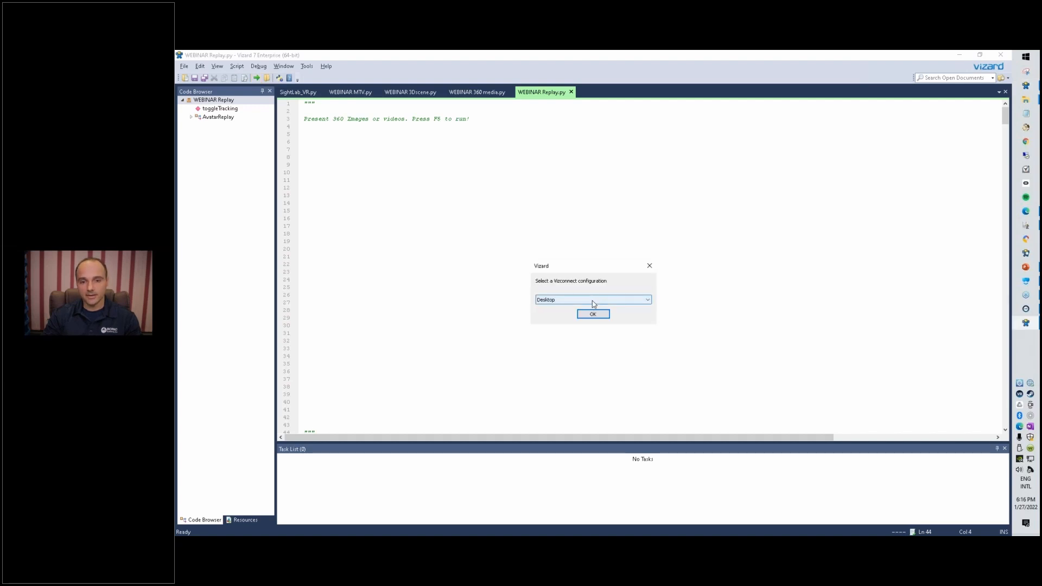
Choose the Desktop Vizconnect configuration for the replay
left_click(594, 299)
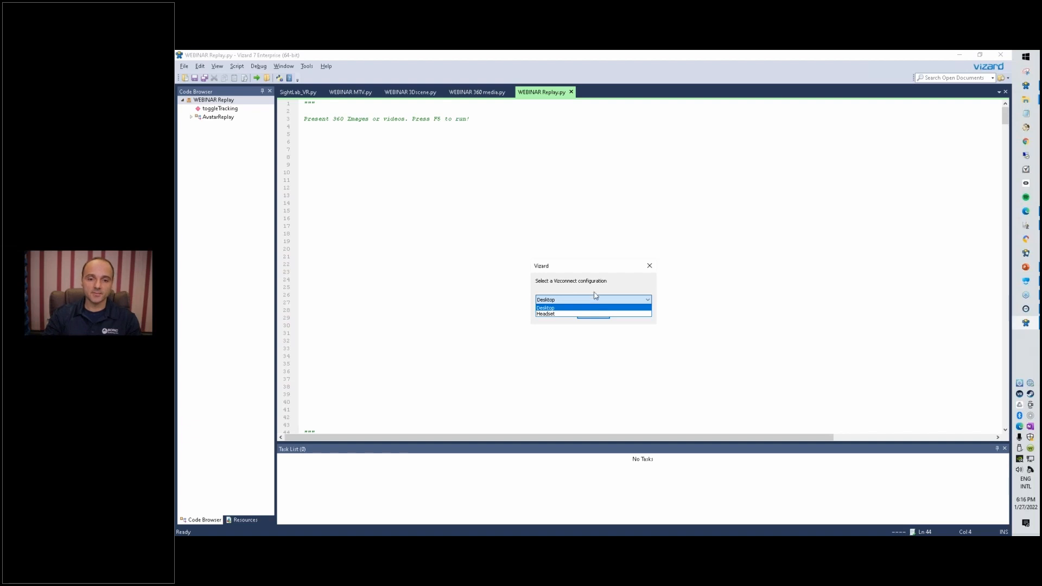
left_click(545, 307)
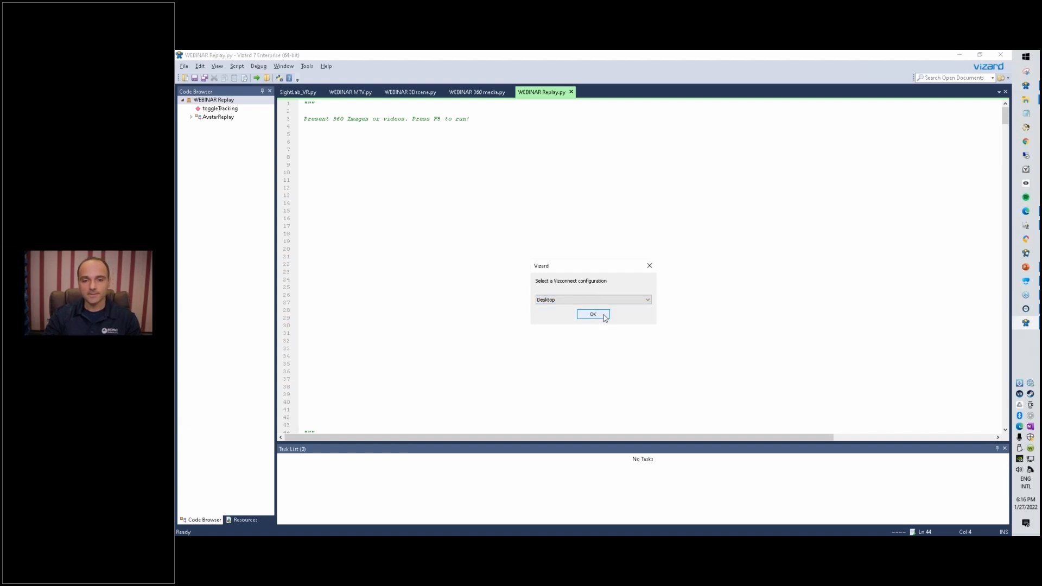
left_click(592, 314)
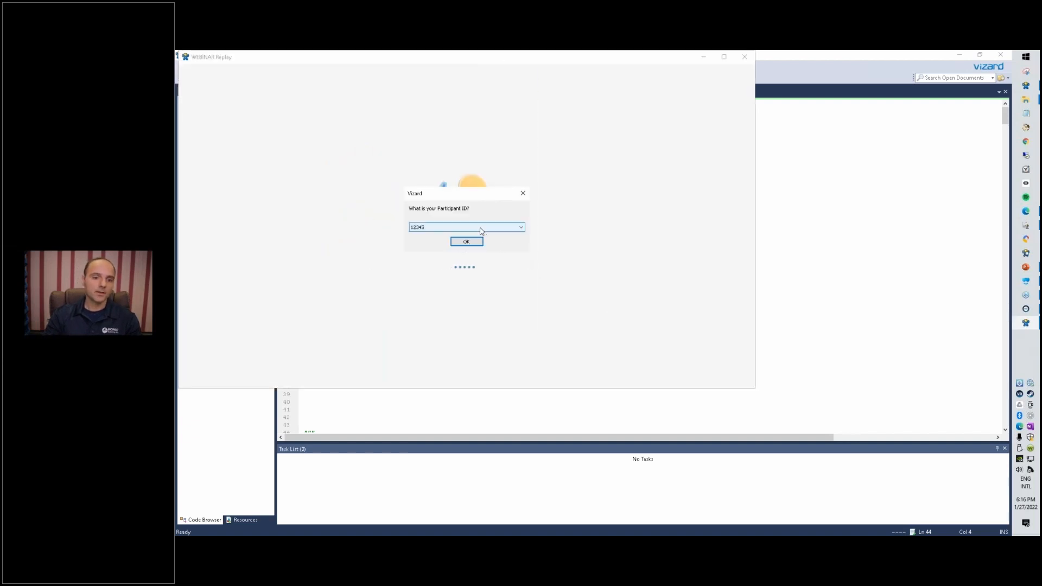
Select Participant ID 3333 and load their session for replay
left_click(521, 227)
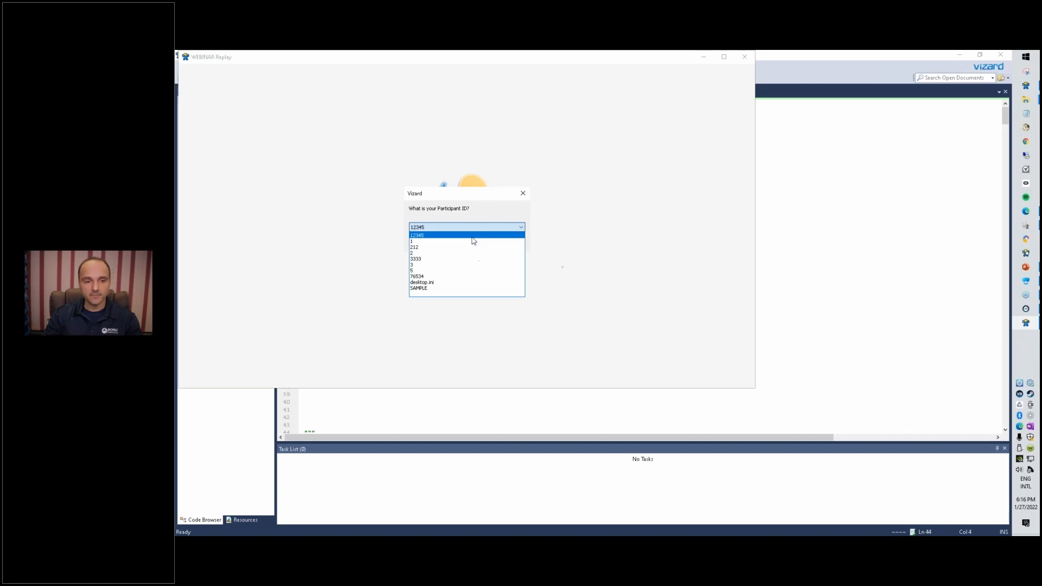
mouse_move(439, 234)
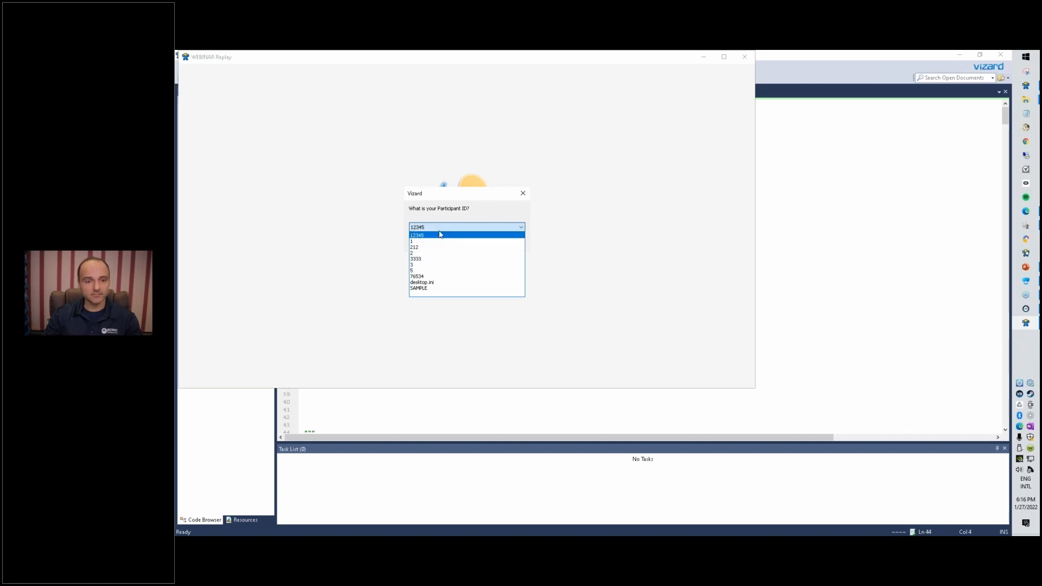
left_click(415, 258)
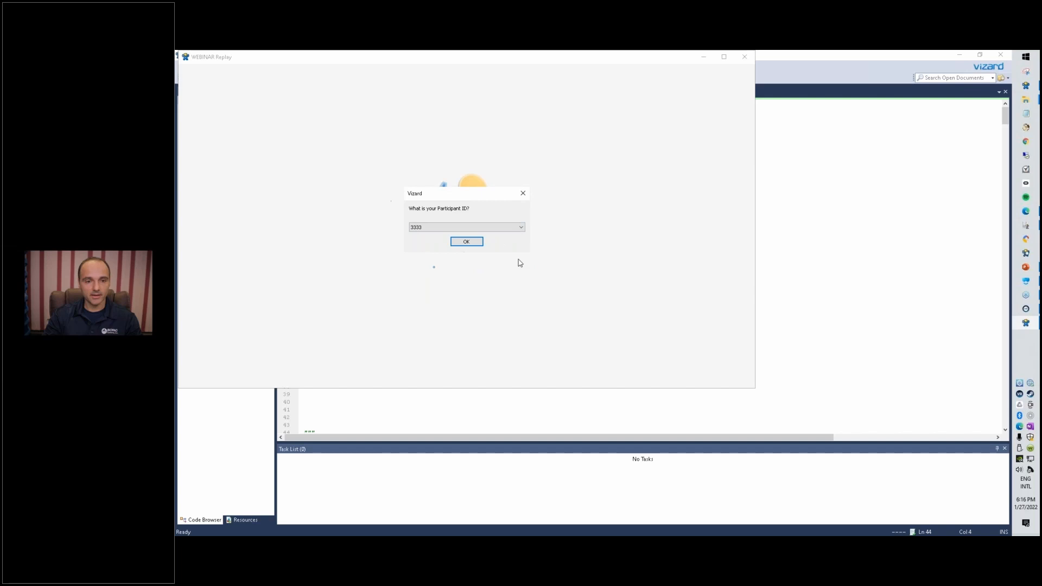
left_click(466, 241)
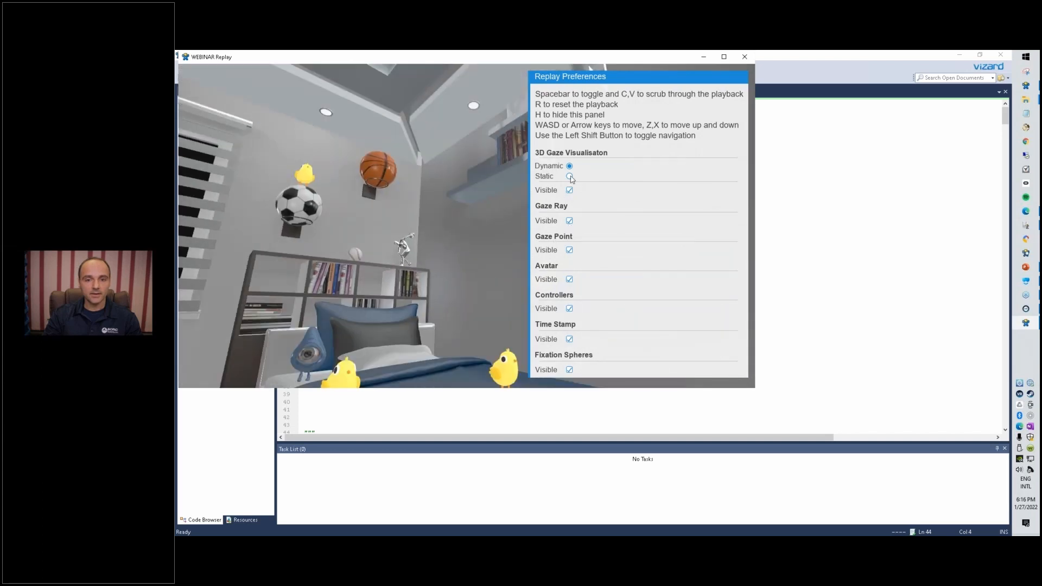
left_click(569, 175)
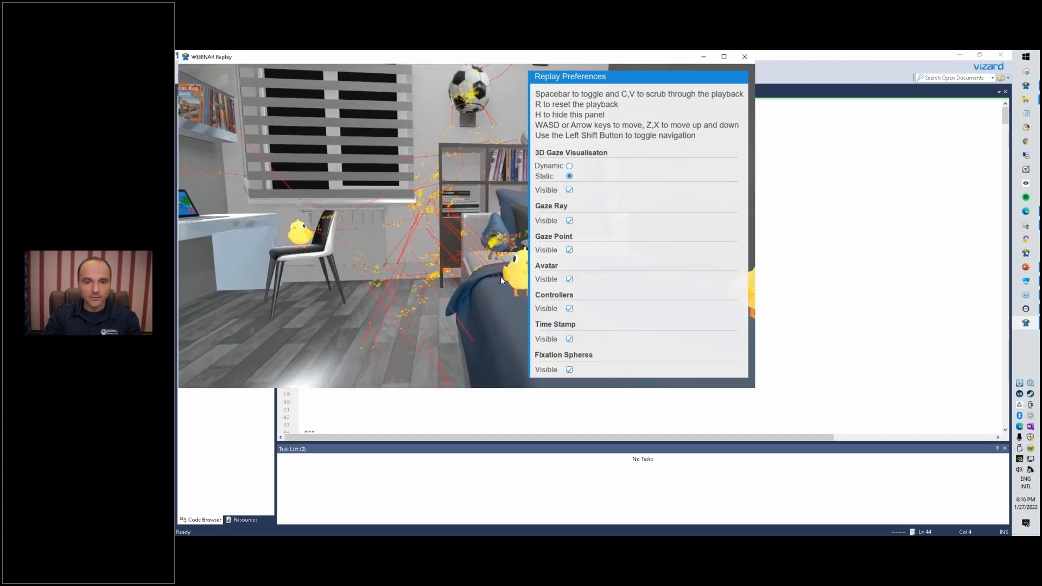
left_click(569, 166)
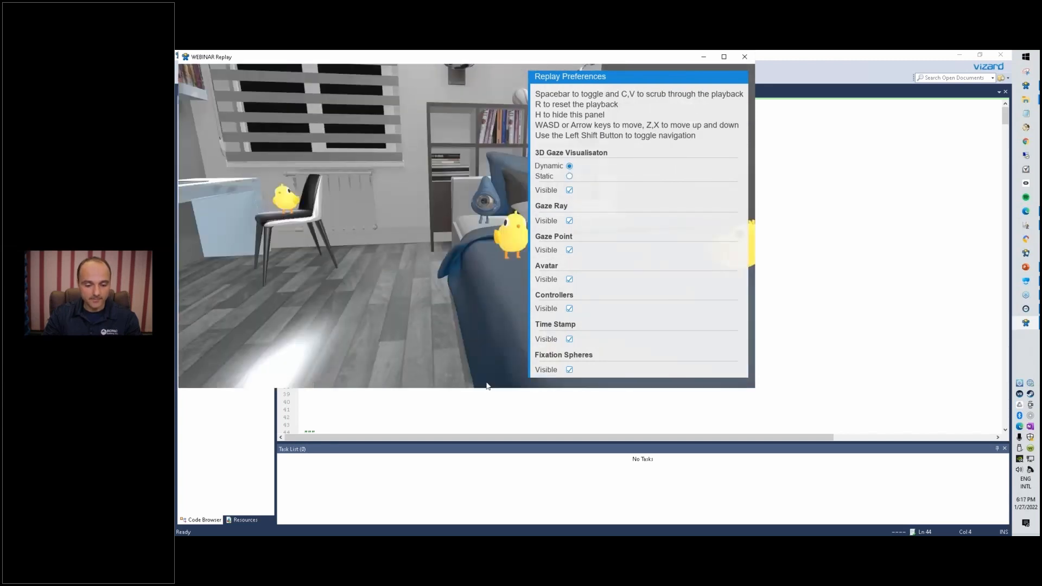